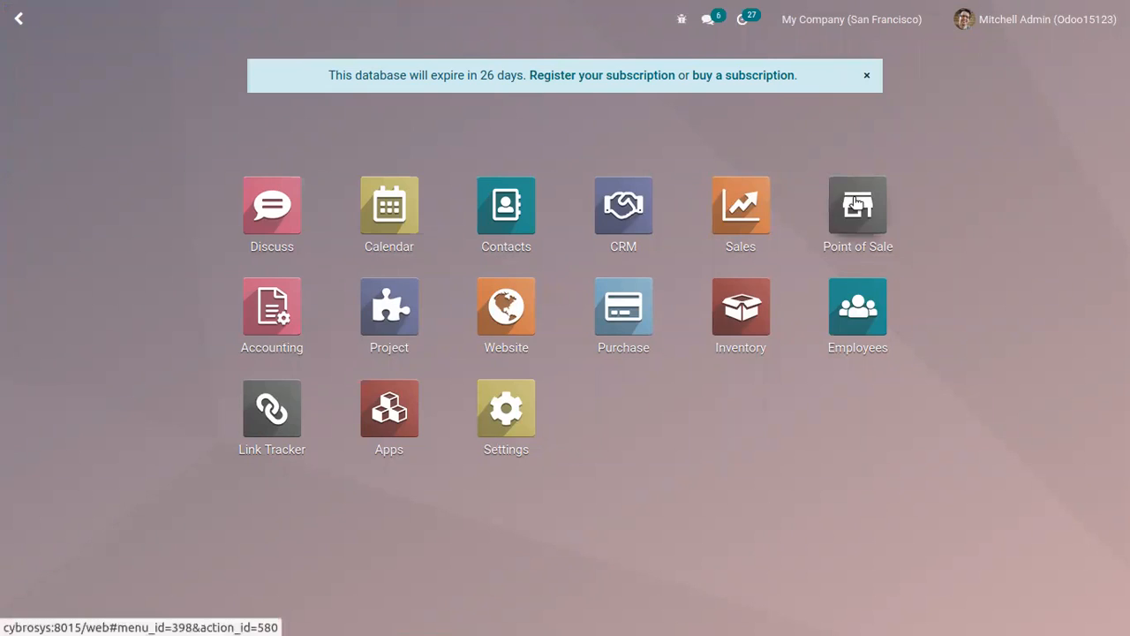
Step: Enter Point of Sale and reach the Shops register's settings from its options menu
{"action": "left_click", "coordinate": [857, 208]}
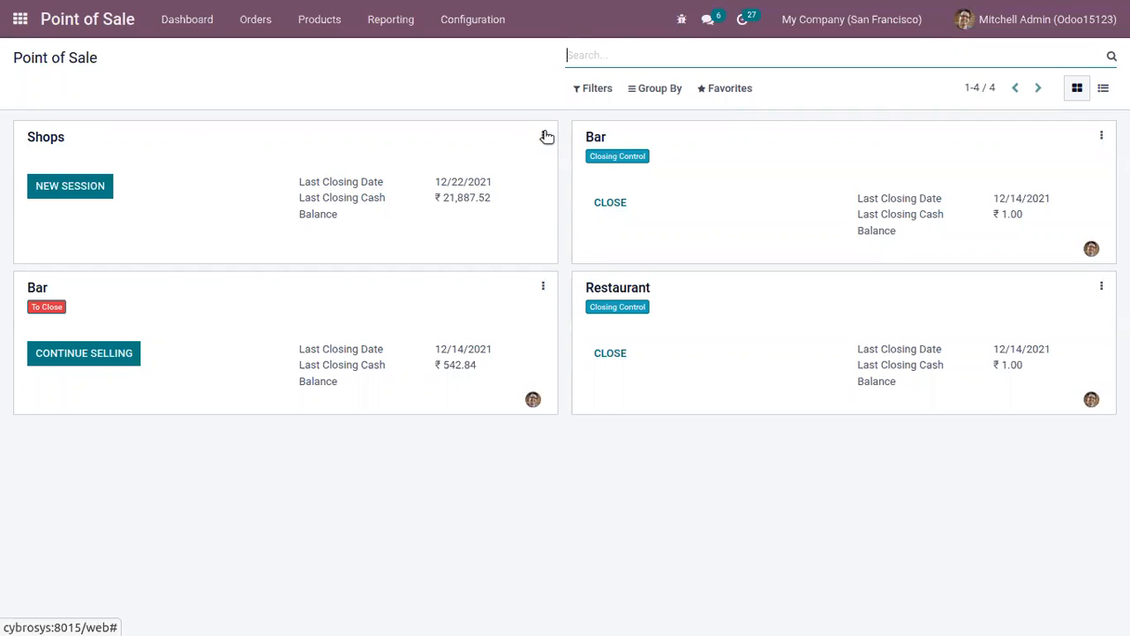
{"action": "left_click", "coordinate": [545, 135]}
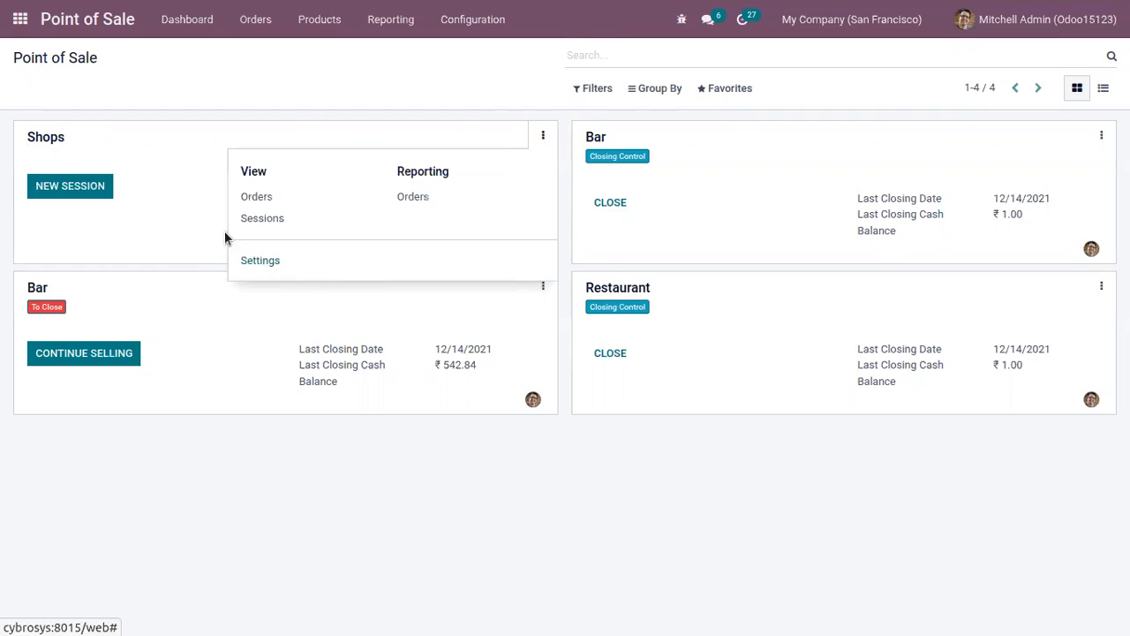
{"action": "left_click", "coordinate": [260, 260]}
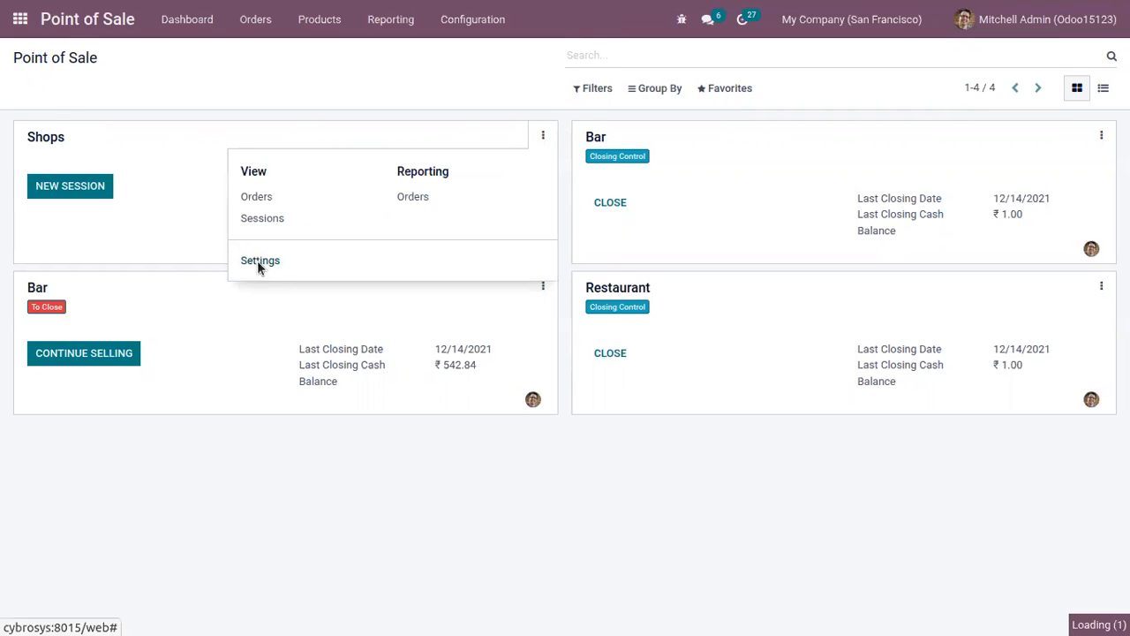
Step: Enable Limited Partners Loading with 10 partners, disable background loading of the rest, and save
{"action": "left_click", "coordinate": [260, 262]}
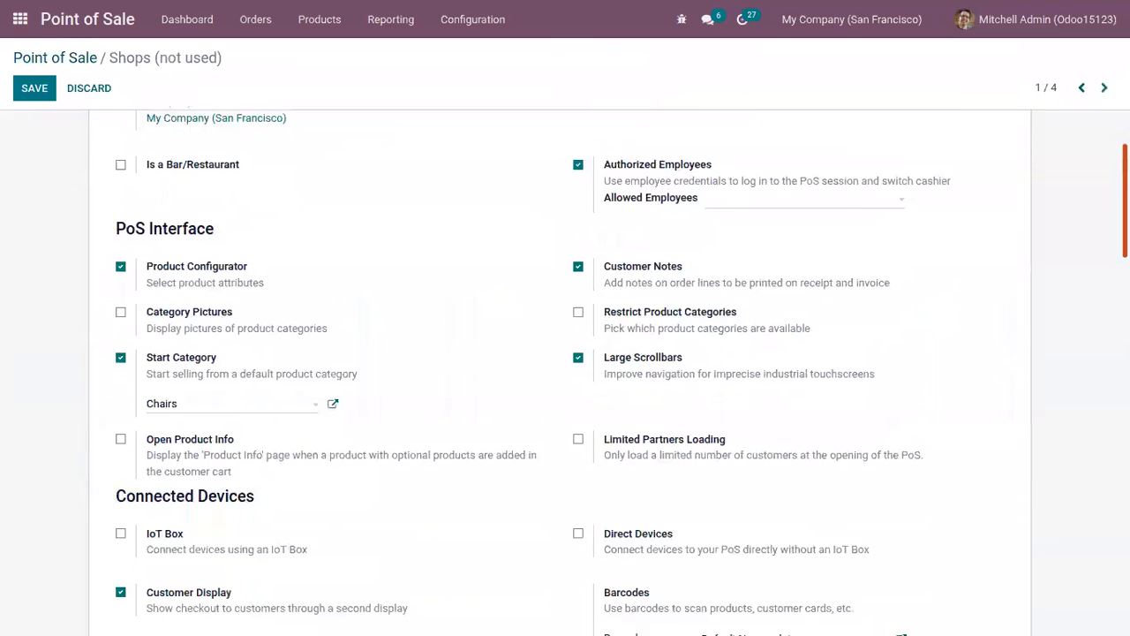
{"action": "scroll", "scroll_direction": "down", "scroll_amount": 3}
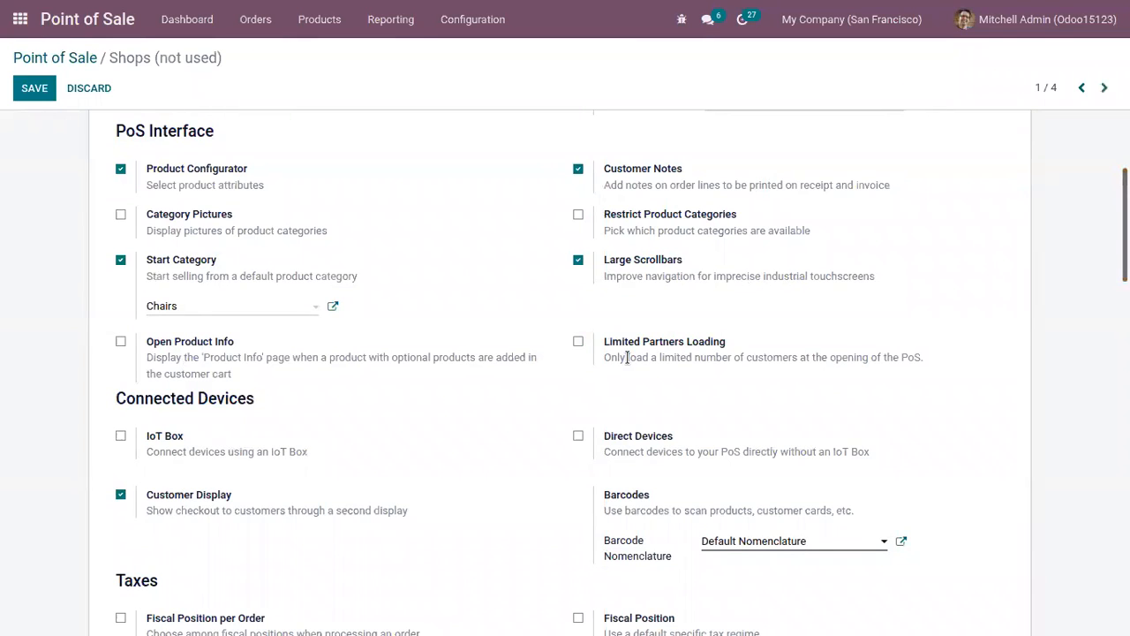
{"action": "mouse_move", "coordinate": [664, 341]}
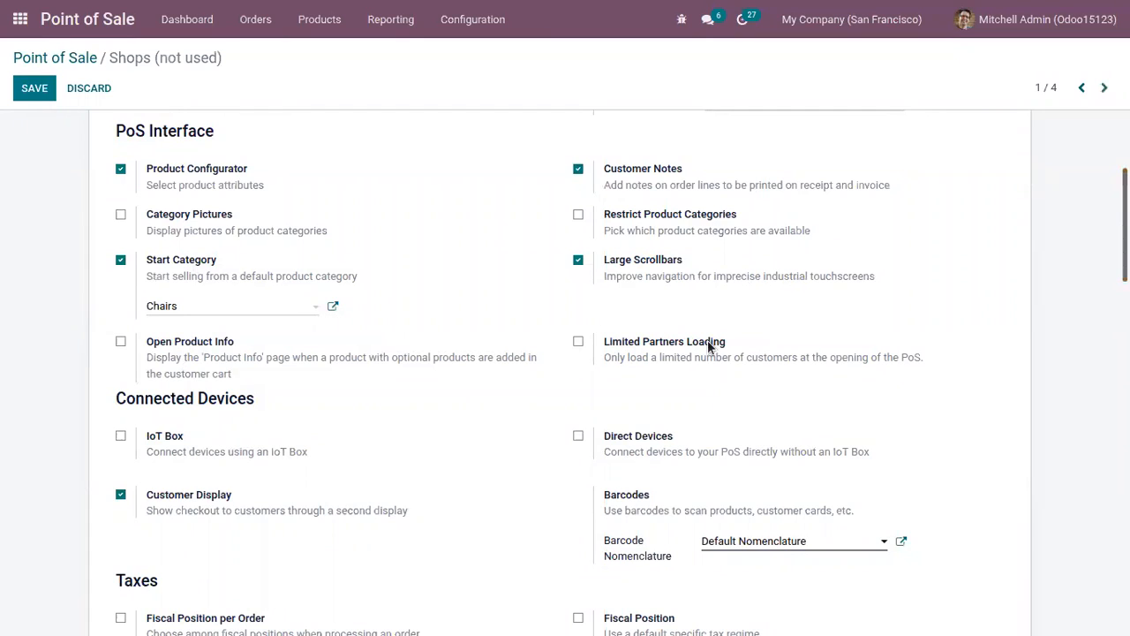
{"action": "mouse_move", "coordinate": [581, 350]}
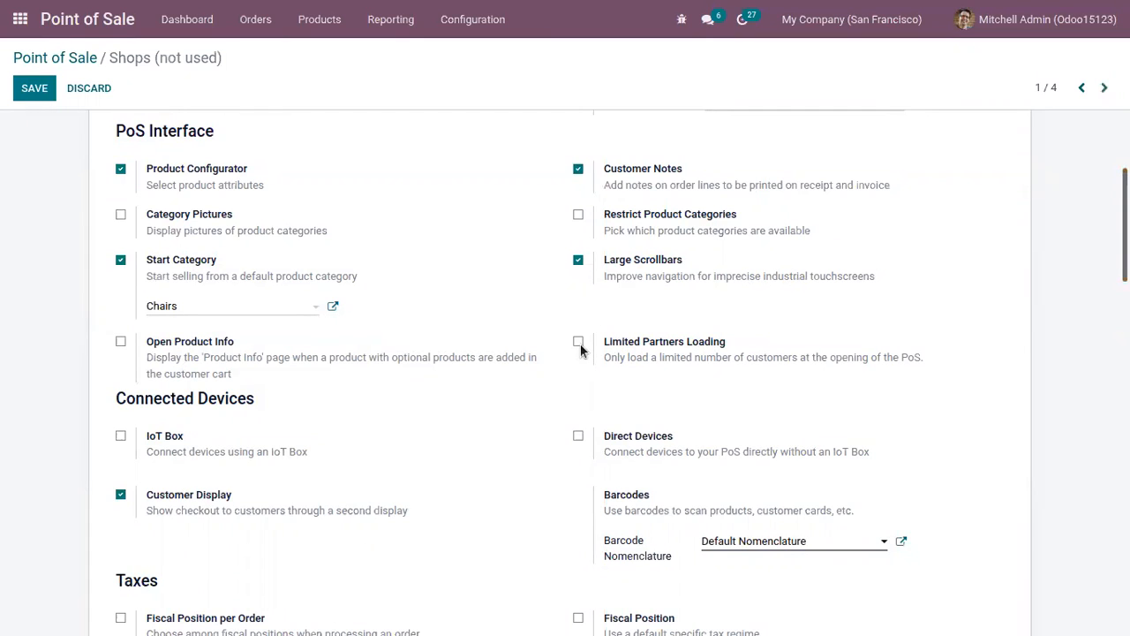
{"action": "left_click", "coordinate": [579, 343]}
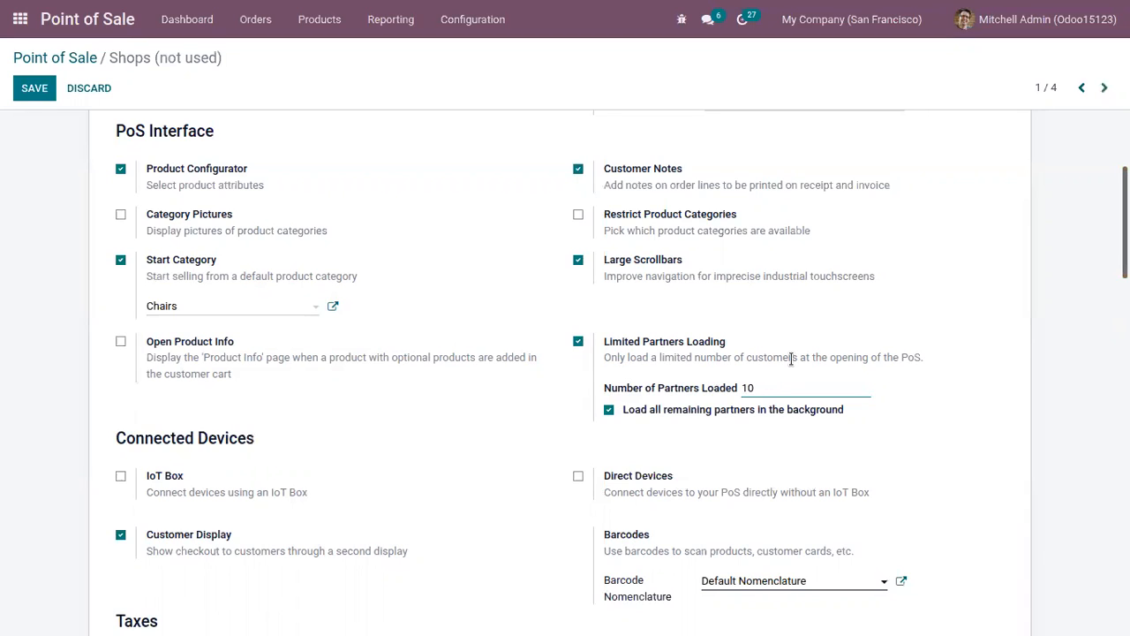
{"action": "left_click", "coordinate": [760, 389]}
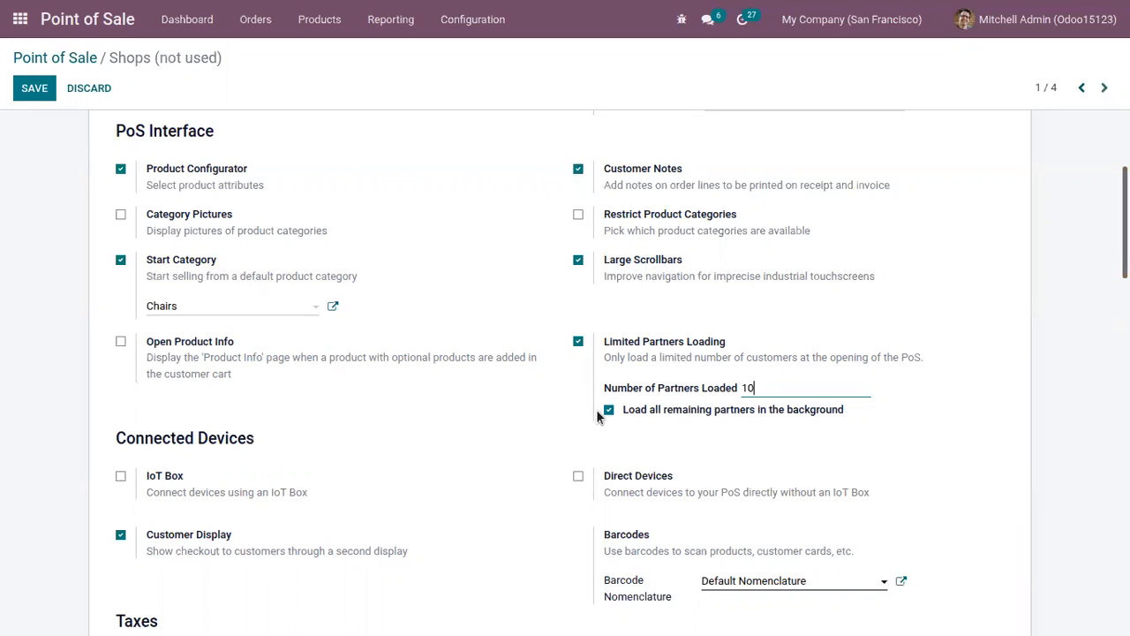
{"action": "mouse_move", "coordinate": [608, 415]}
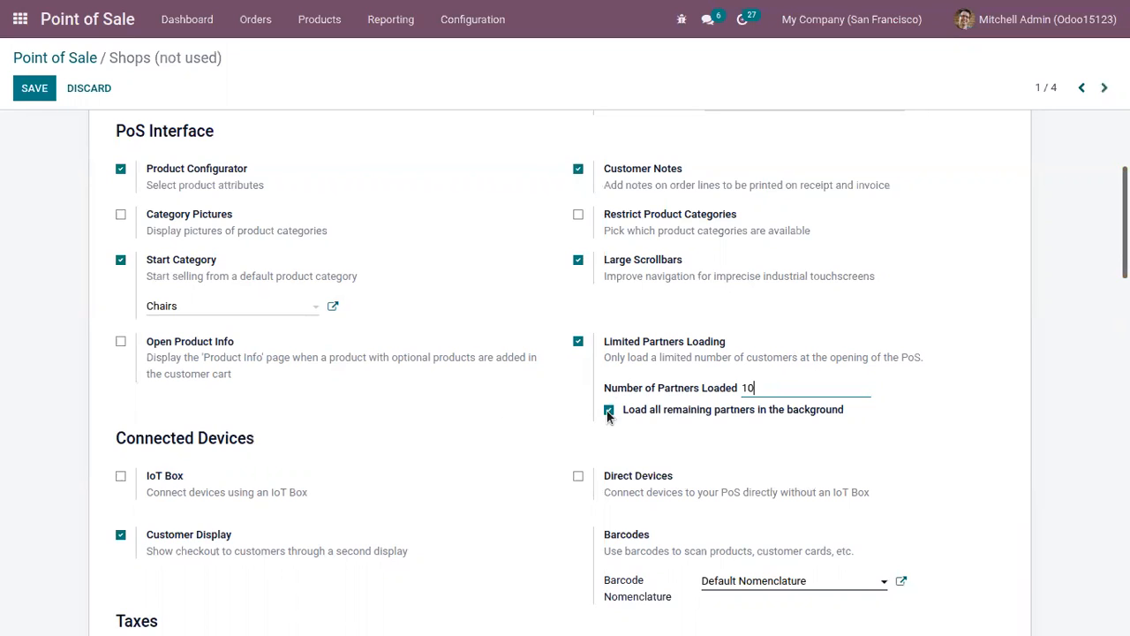
{"action": "left_click", "coordinate": [608, 410]}
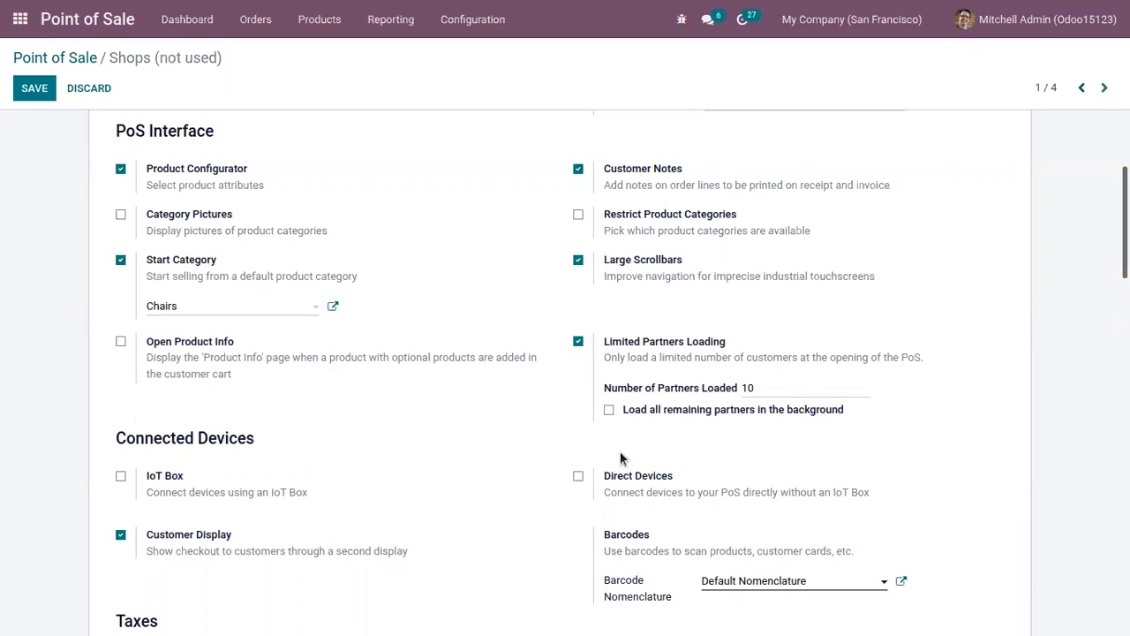
{"action": "mouse_move", "coordinate": [538, 272]}
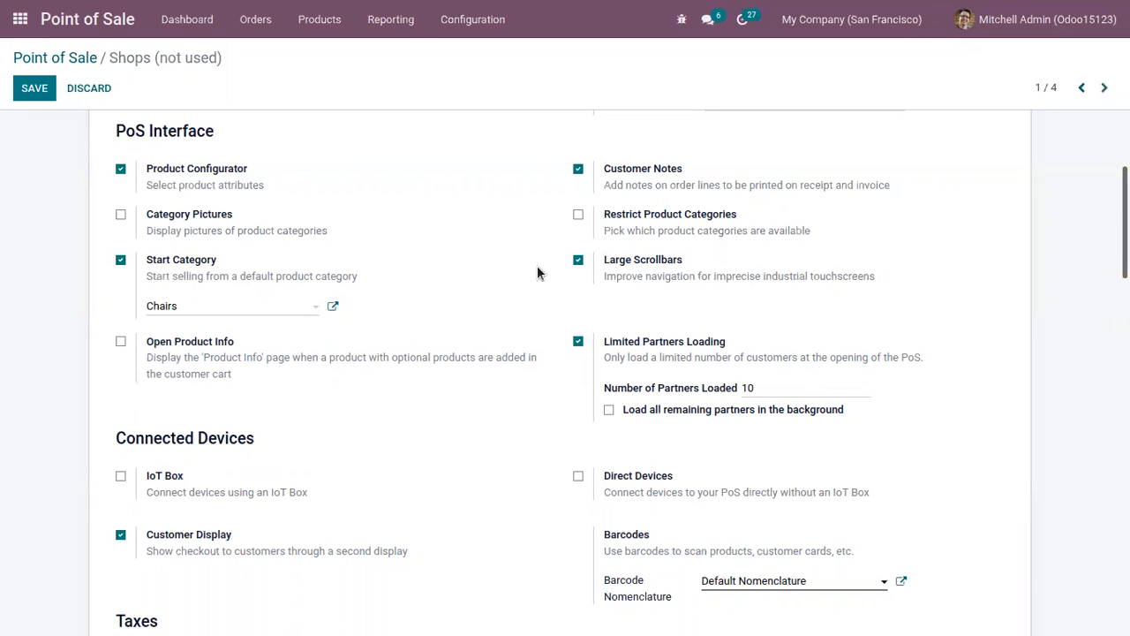
{"action": "left_click", "coordinate": [33, 88]}
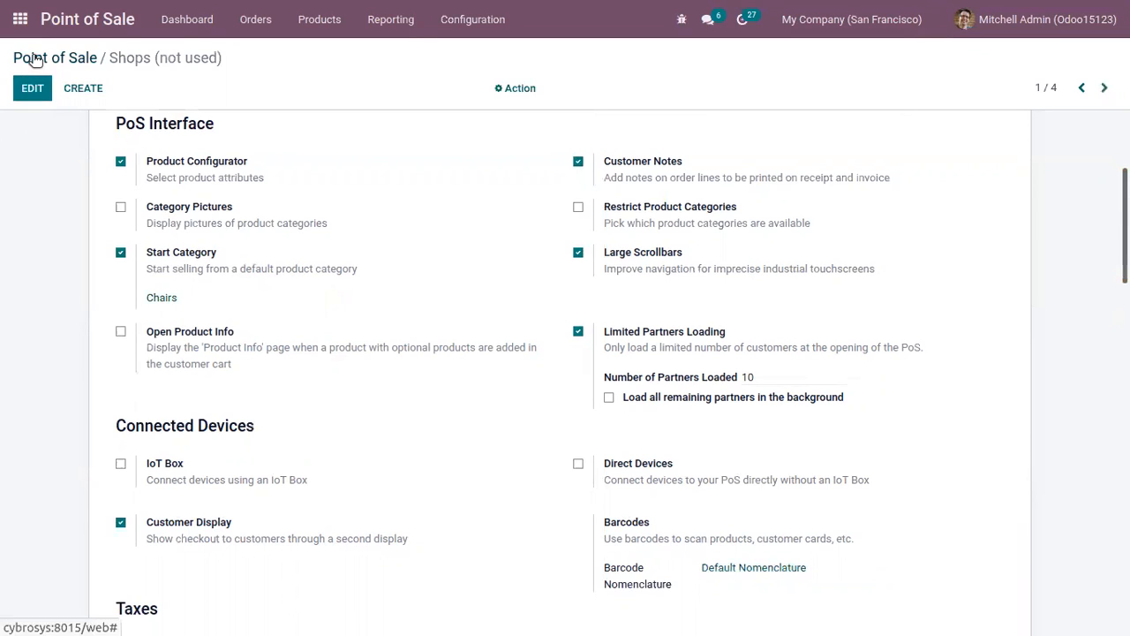
Step: Start a new Shops session with the shown opening cash and confirm the password
{"action": "left_click", "coordinate": [55, 57]}
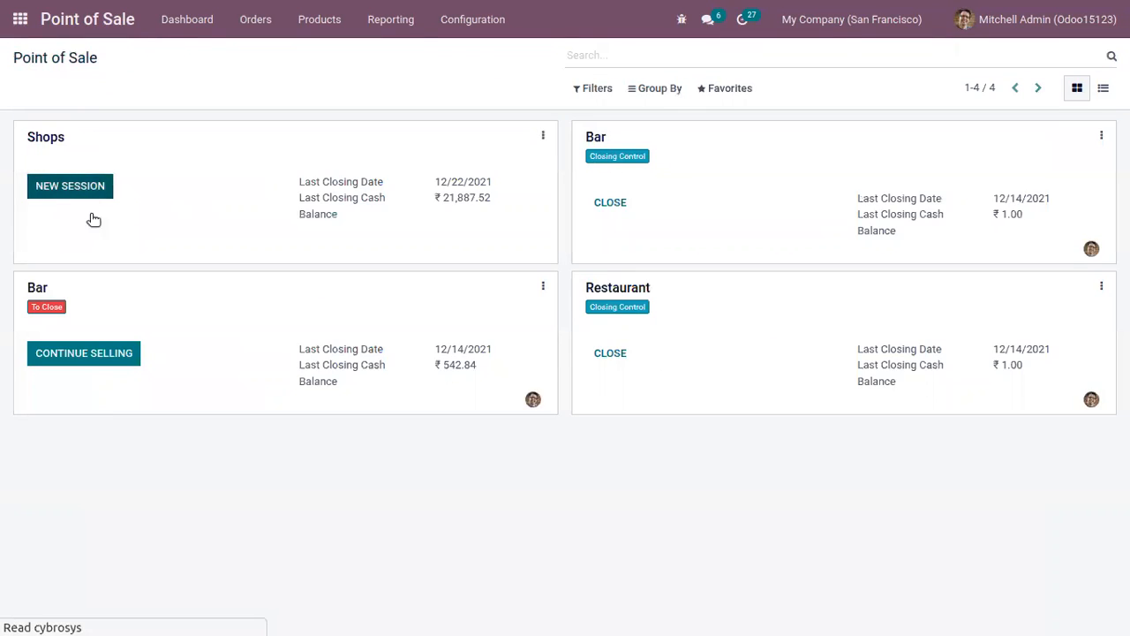
{"action": "left_click", "coordinate": [70, 185]}
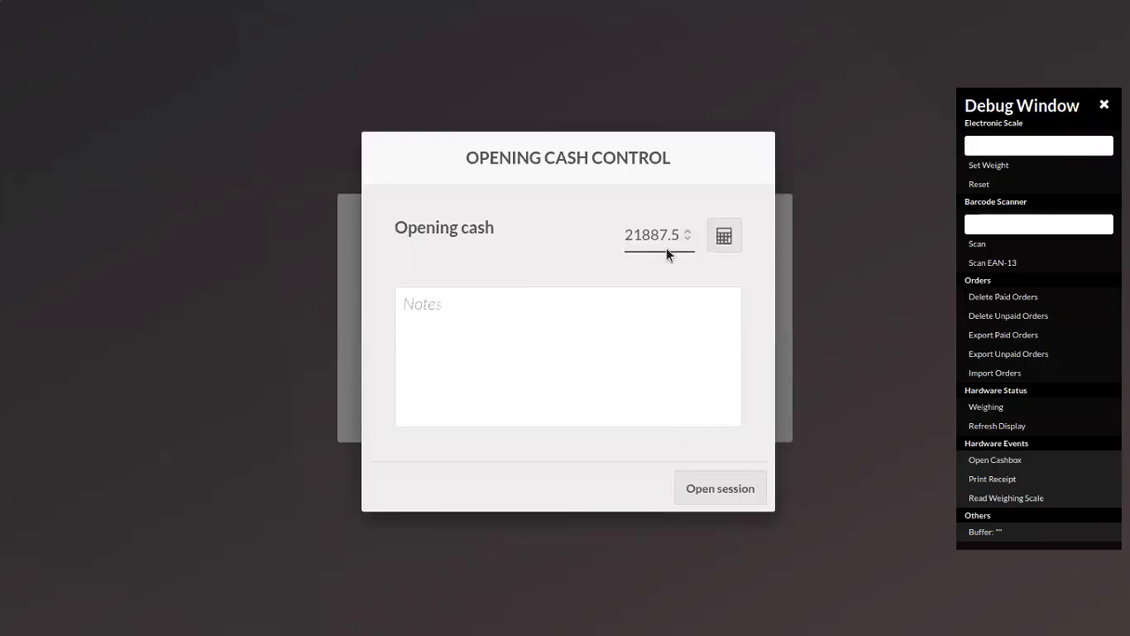
{"action": "mouse_move", "coordinate": [696, 488]}
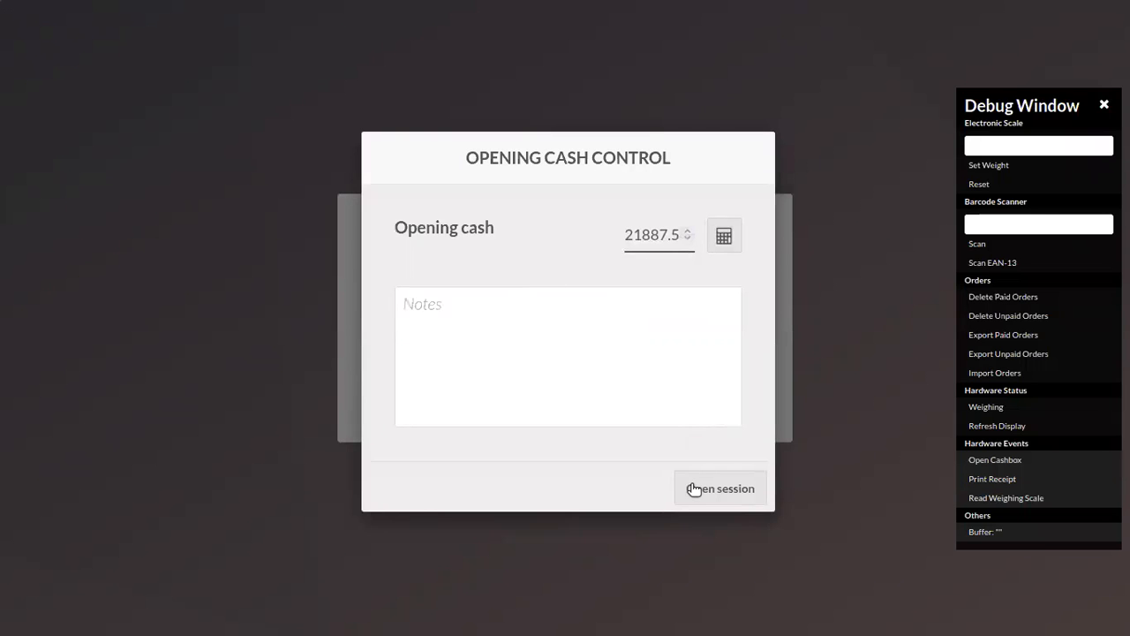
{"action": "left_click", "coordinate": [721, 487]}
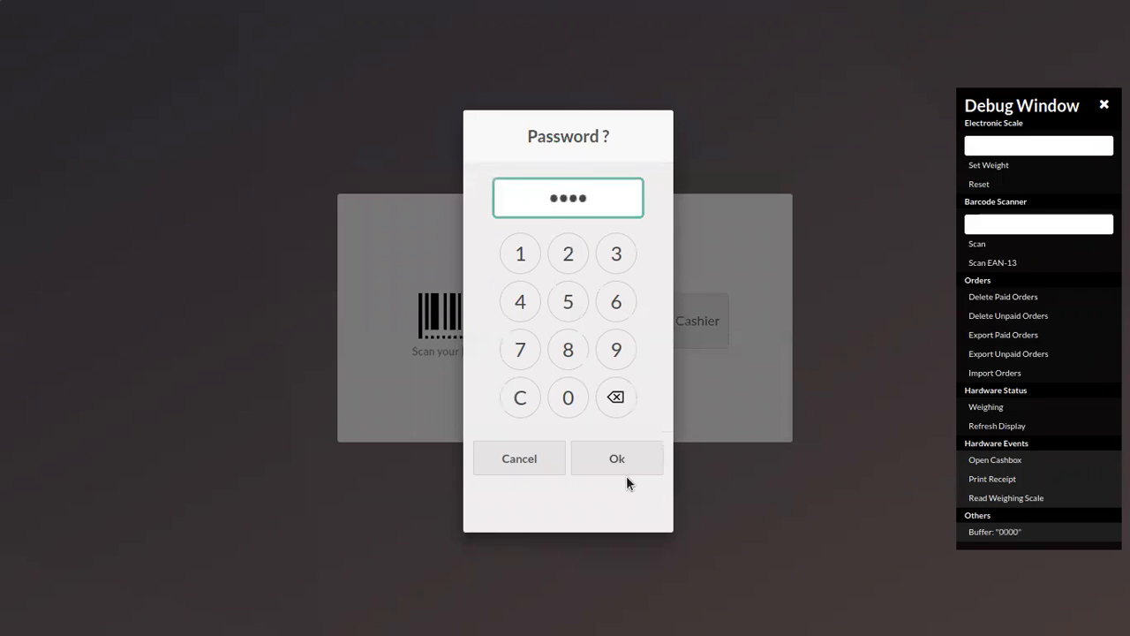
{"action": "left_click", "coordinate": [617, 460]}
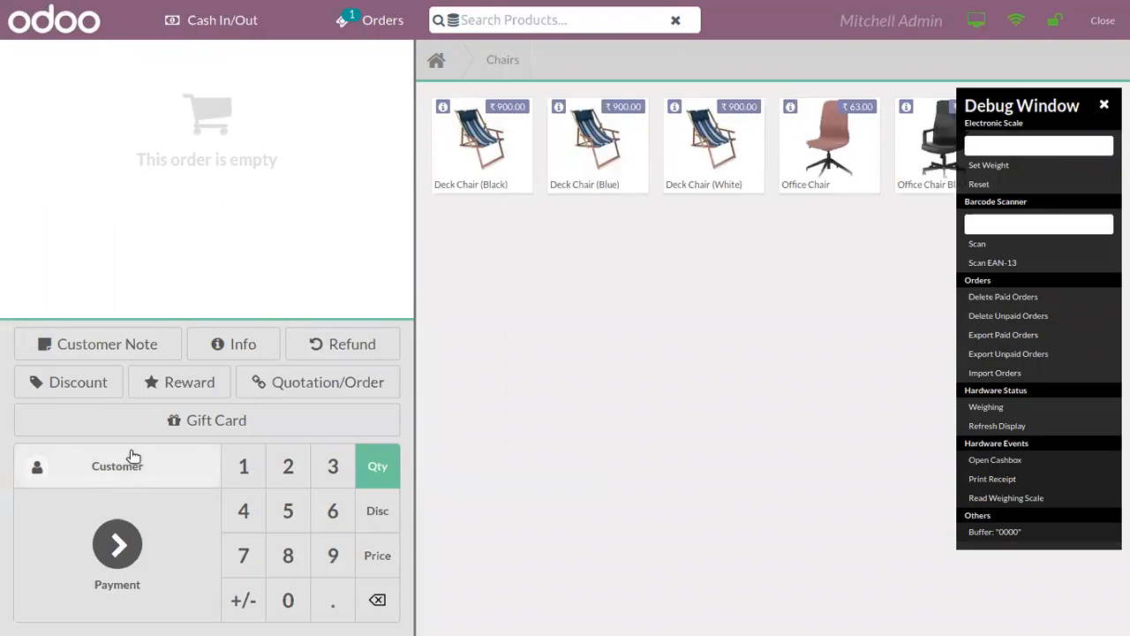
Step: Review the limited customer list with debug tools hidden, then discard back to the order
{"action": "left_click", "coordinate": [116, 466]}
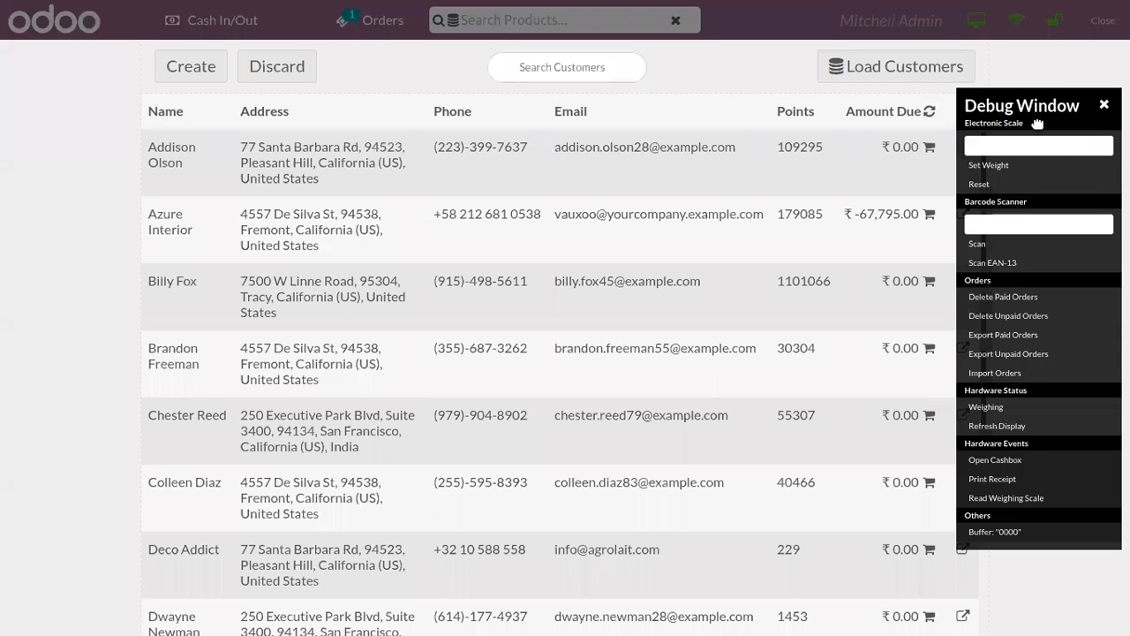
{"action": "left_click", "coordinate": [1104, 106]}
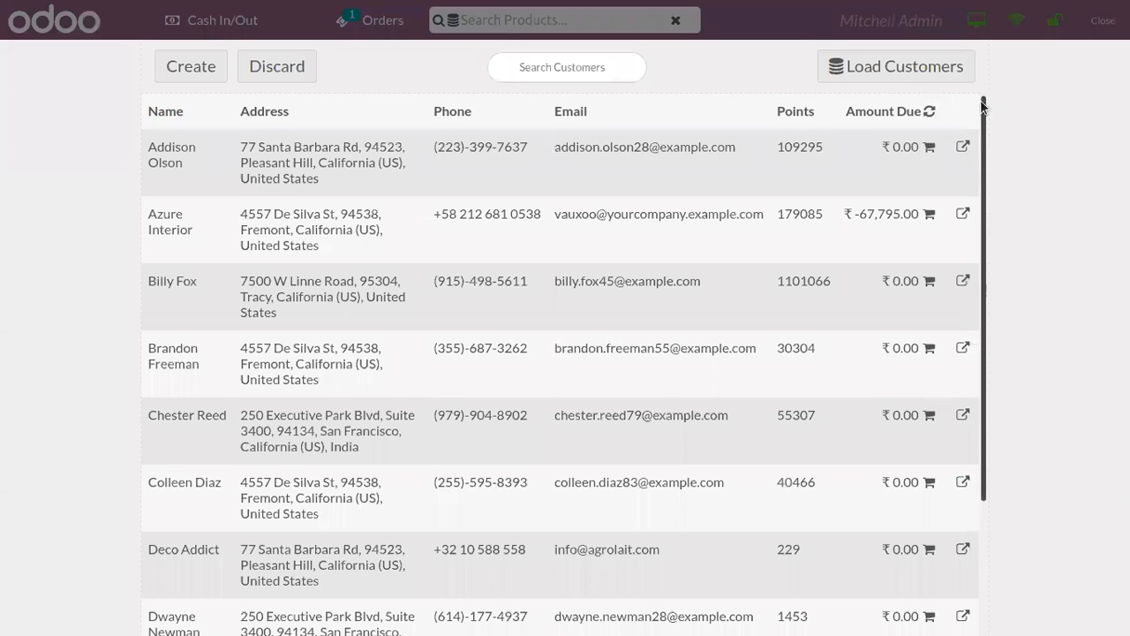
{"action": "scroll", "scroll_direction": "down", "scroll_amount": 3}
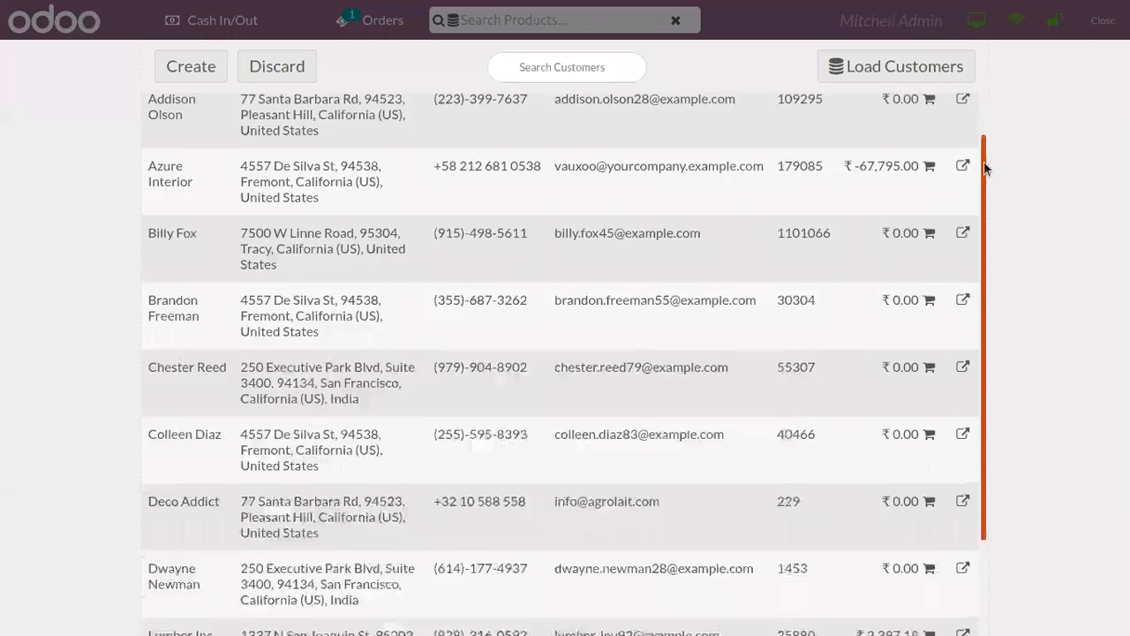
{"action": "scroll", "scroll_direction": "up", "scroll_amount": 3}
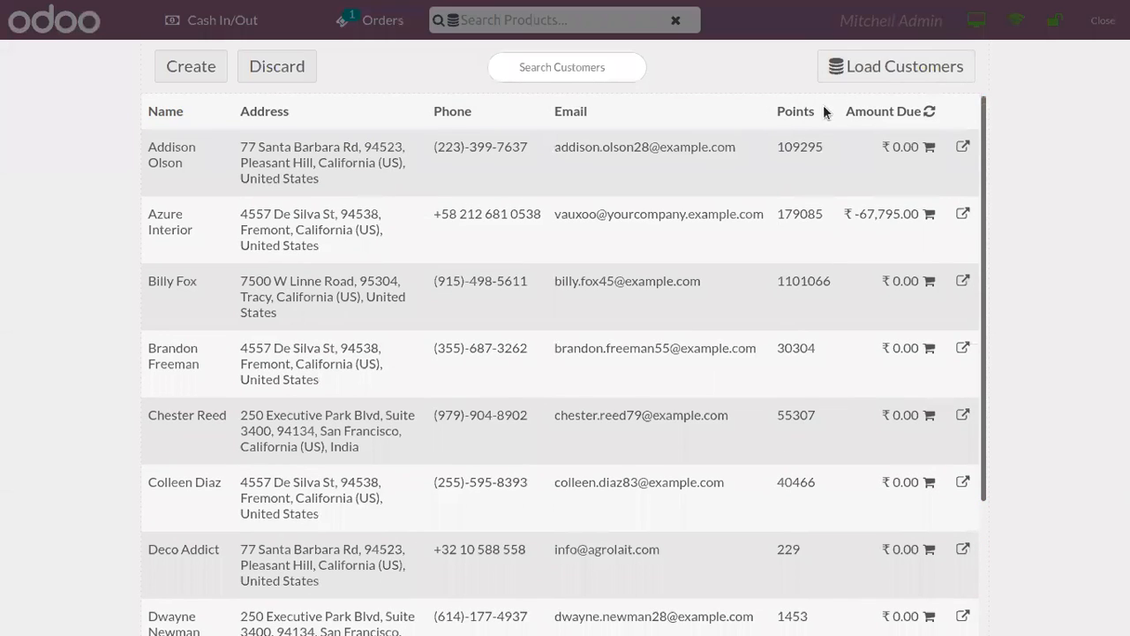
{"action": "left_click", "coordinate": [276, 66]}
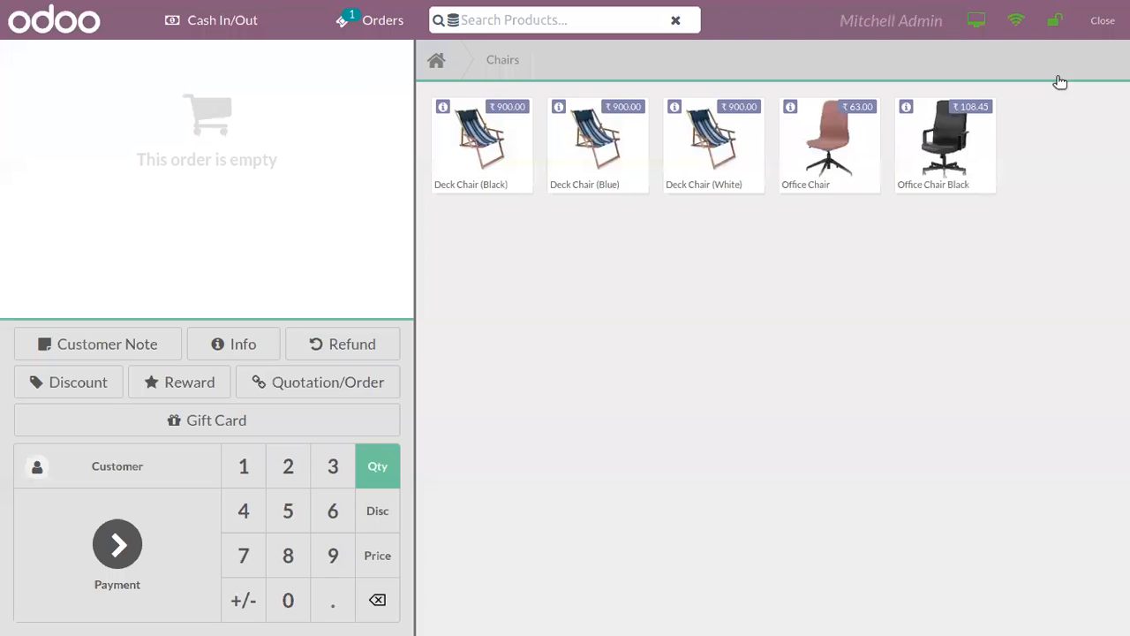
Step: Enter 21887.52 as the counted cash in Closing Control and close the session
{"action": "left_click", "coordinate": [1102, 19]}
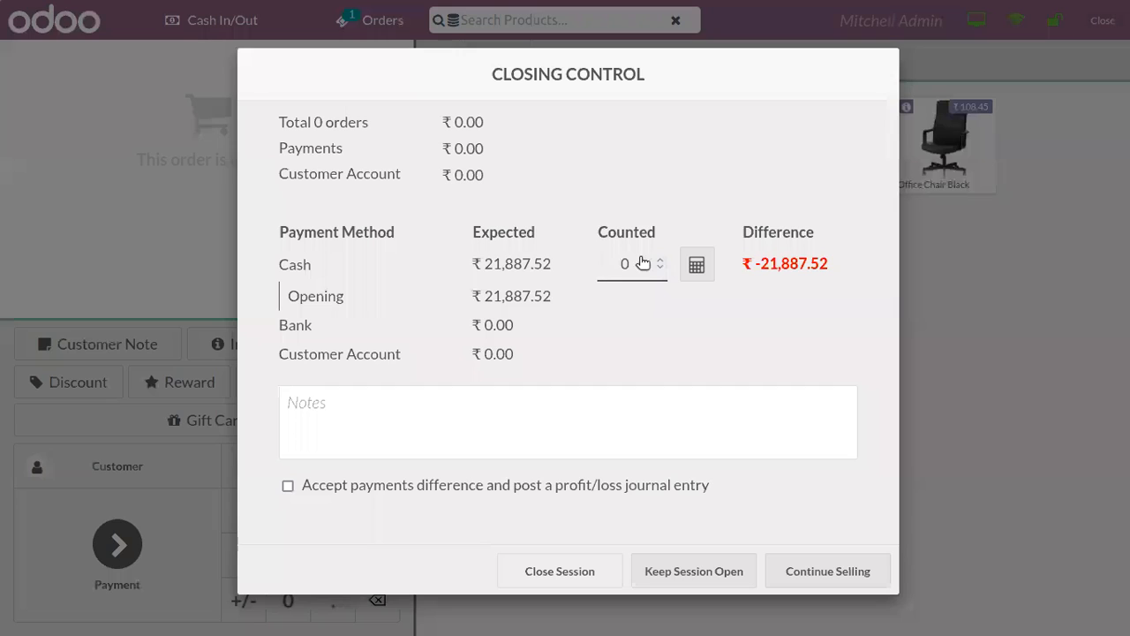
{"action": "type", "text": "2"}
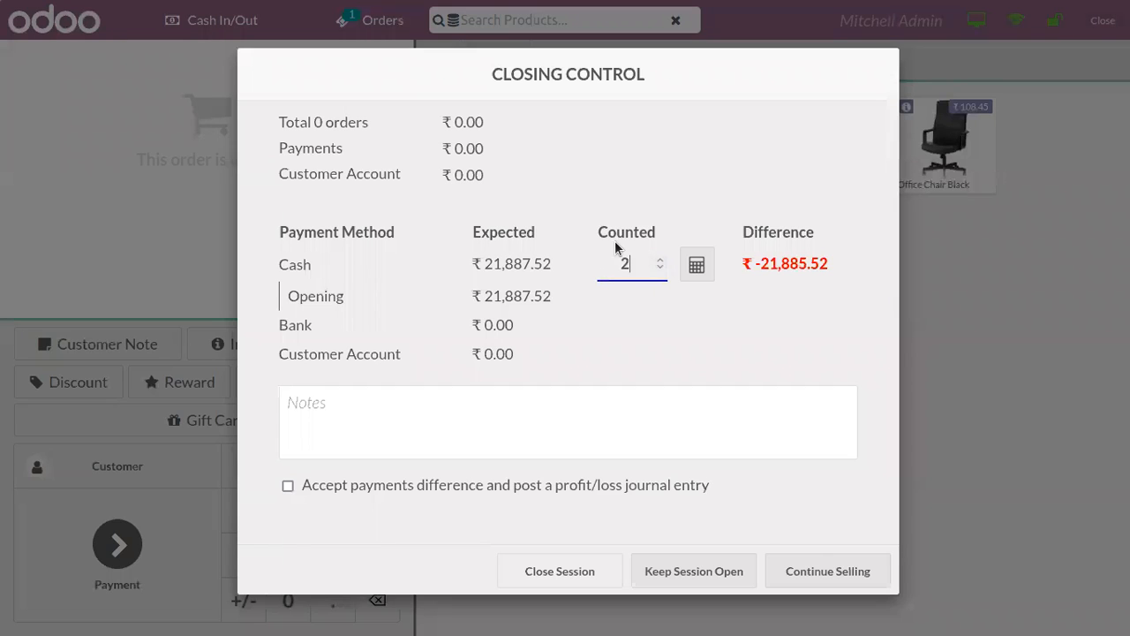
{"action": "type", "text": "1887.52"}
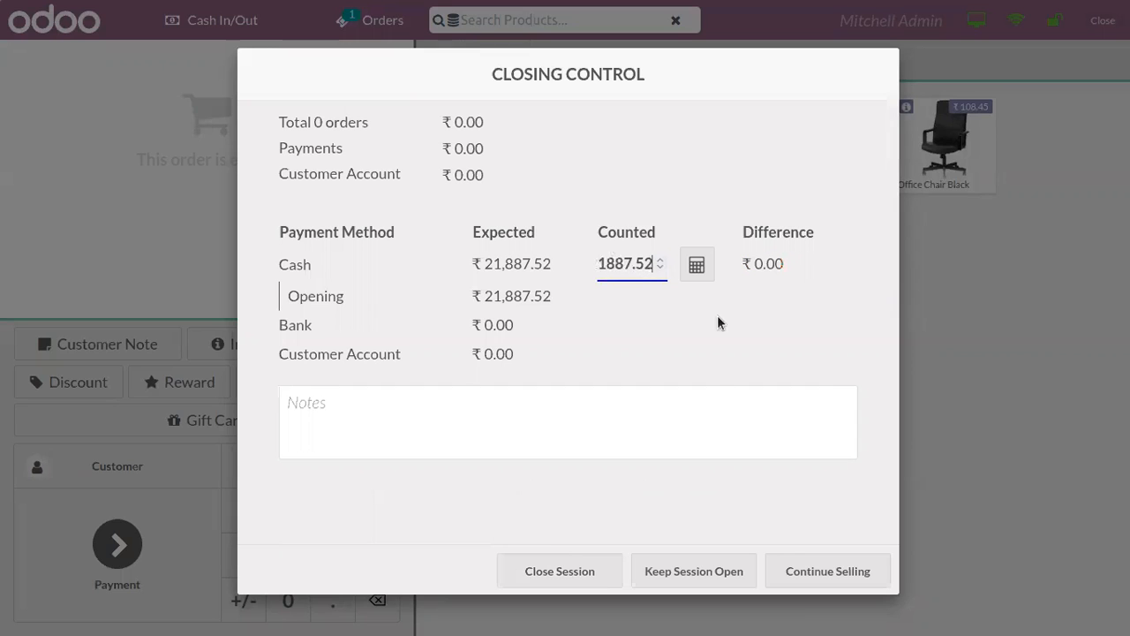
{"action": "left_click", "coordinate": [559, 571]}
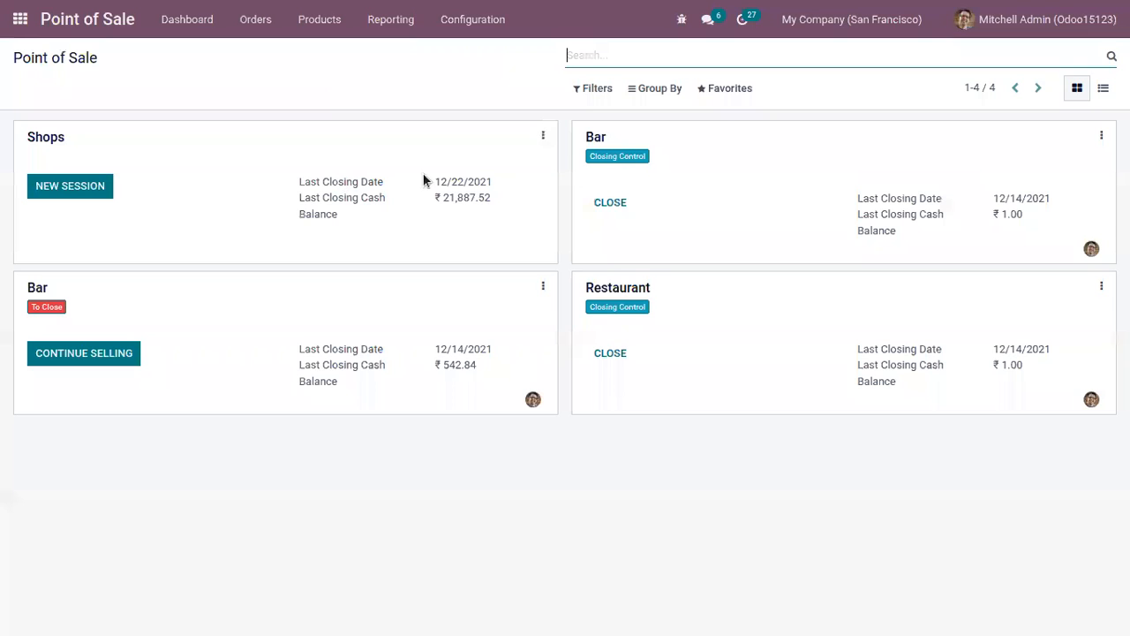
Step: In Shops settings, enable Limited Products Loading and reduce products loaded from 20,000 to 20
{"action": "left_click", "coordinate": [544, 134]}
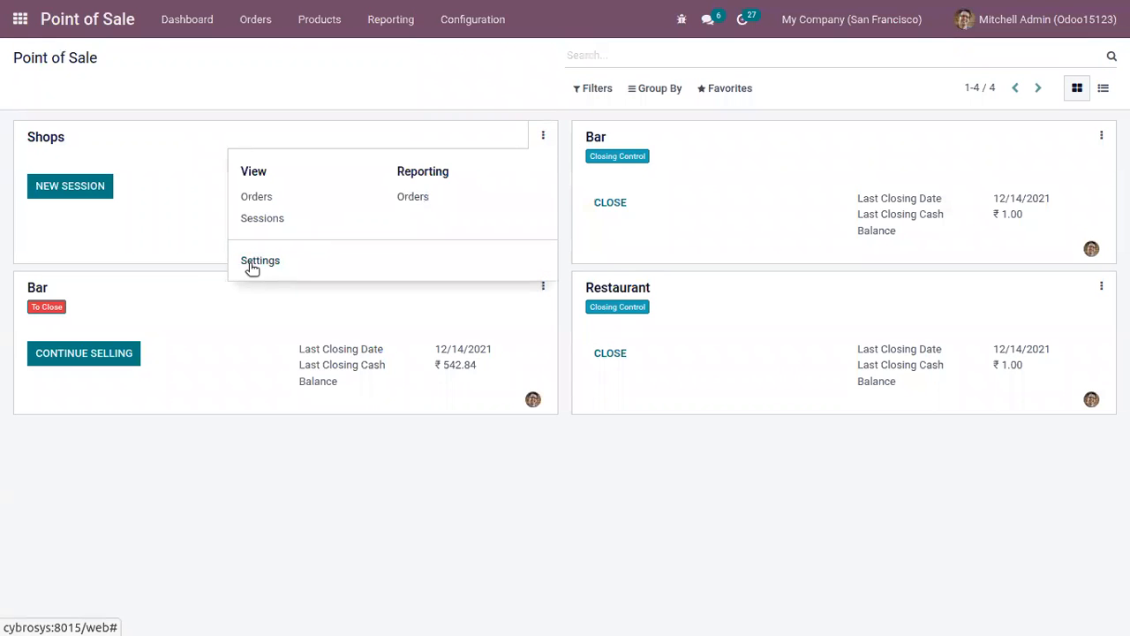
{"action": "left_click", "coordinate": [259, 259]}
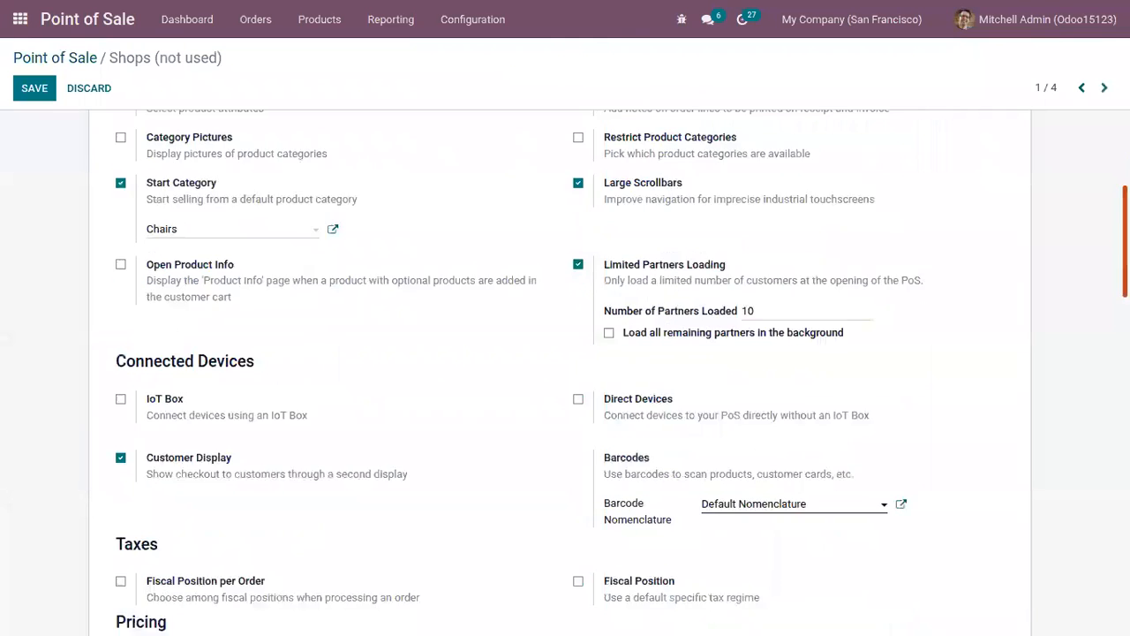
{"action": "scroll", "scroll_direction": "down", "scroll_amount": 3}
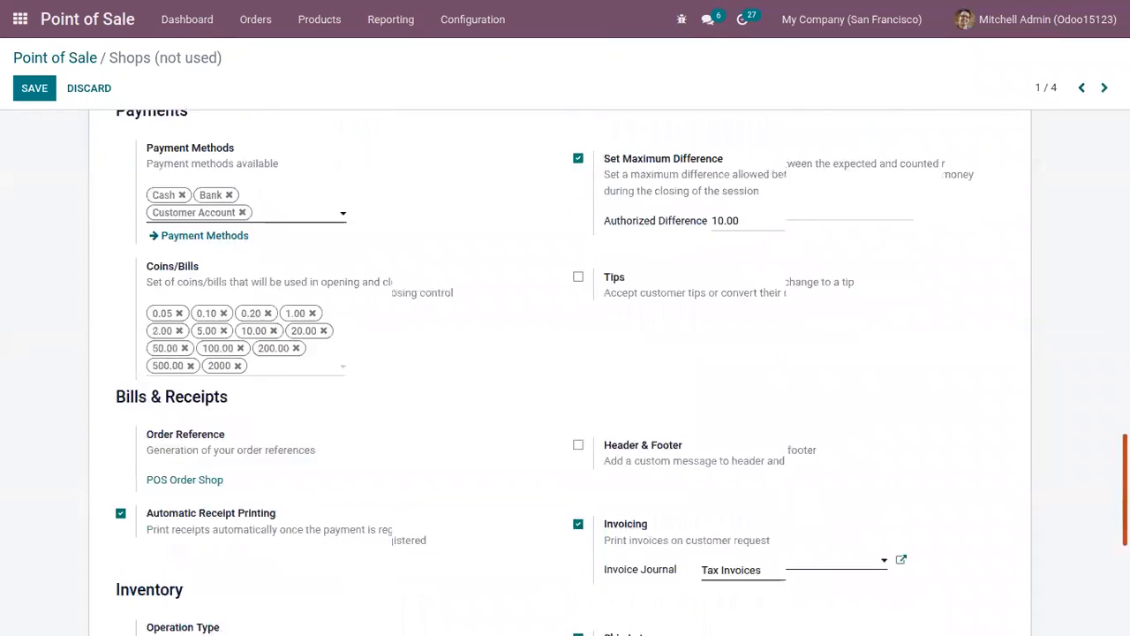
{"action": "scroll", "scroll_direction": "down", "scroll_amount": 3}
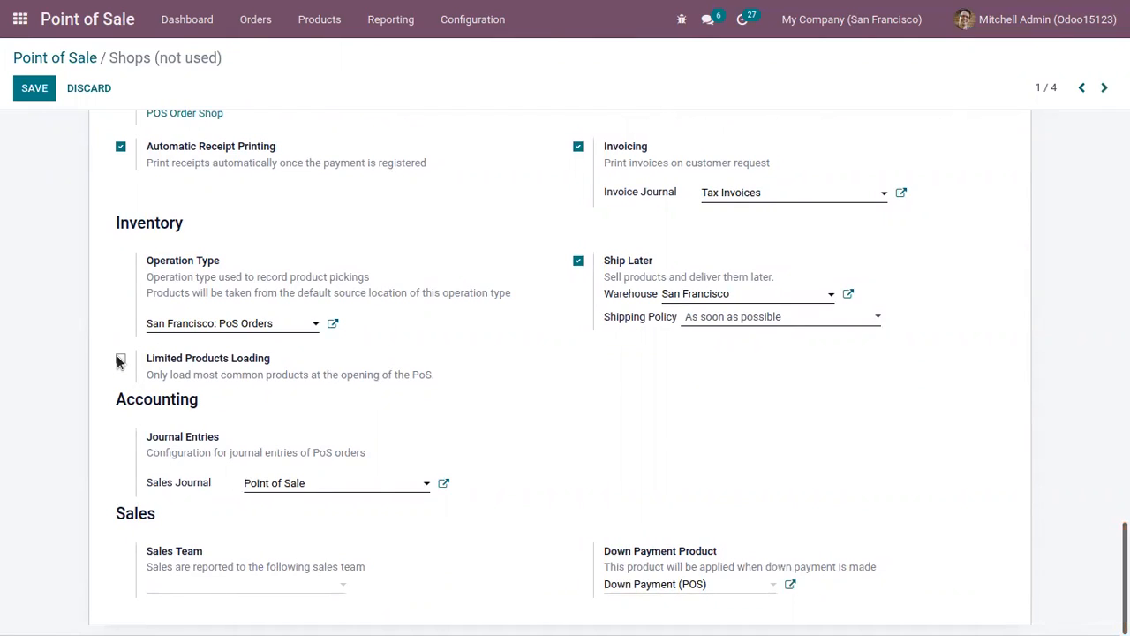
{"action": "left_click", "coordinate": [120, 360]}
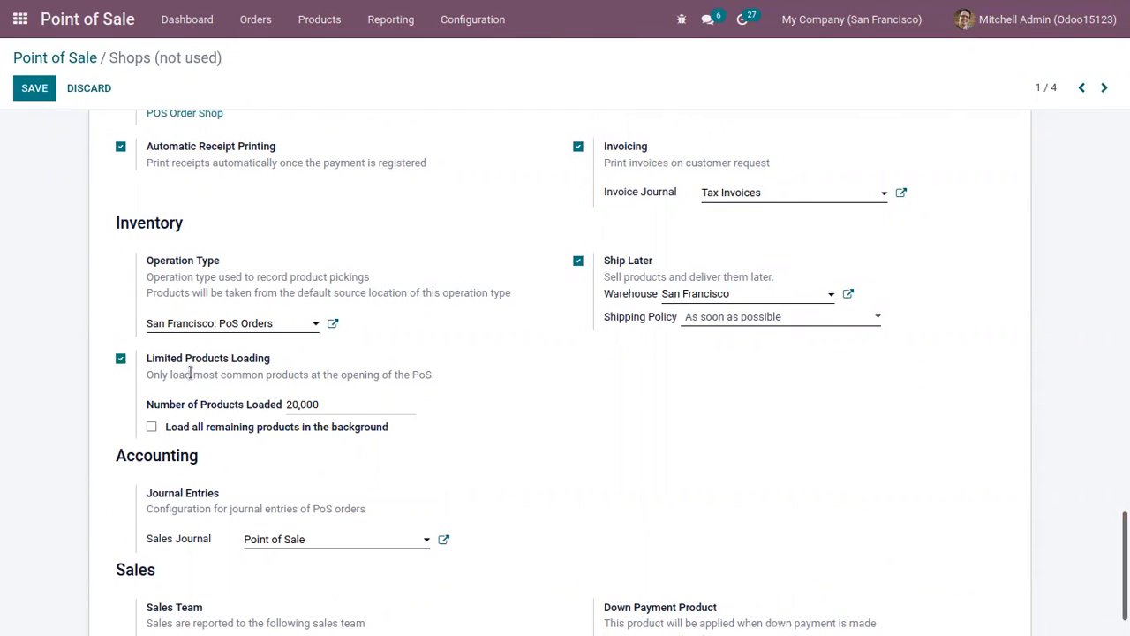
{"action": "mouse_move", "coordinate": [221, 389]}
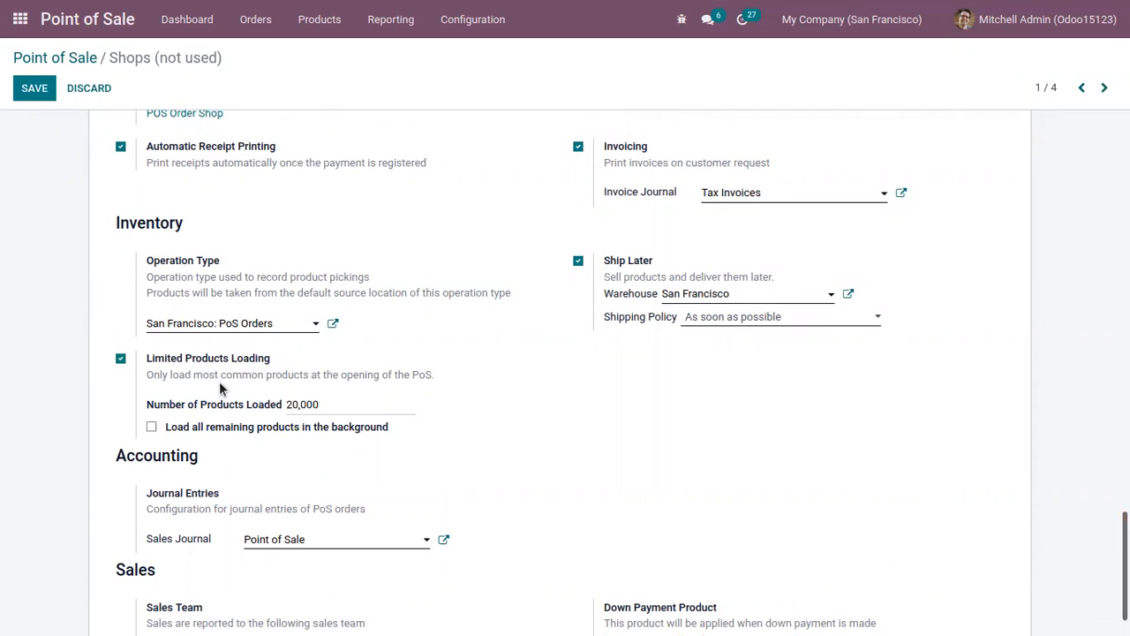
{"action": "mouse_move", "coordinate": [233, 389]}
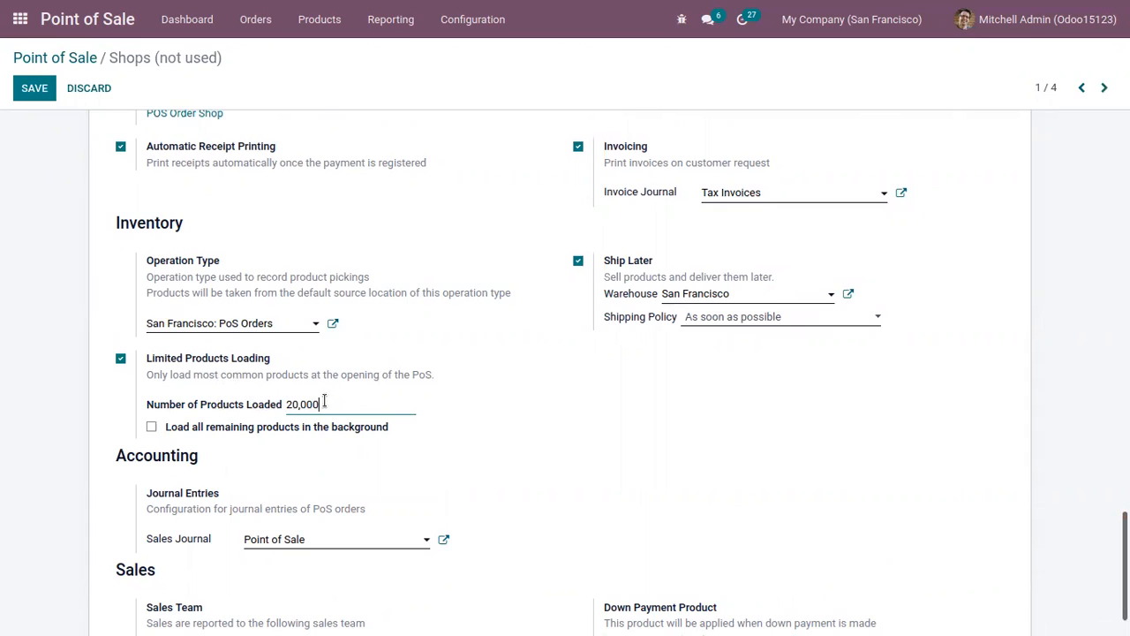
{"action": "key", "text": "BackSpace"}
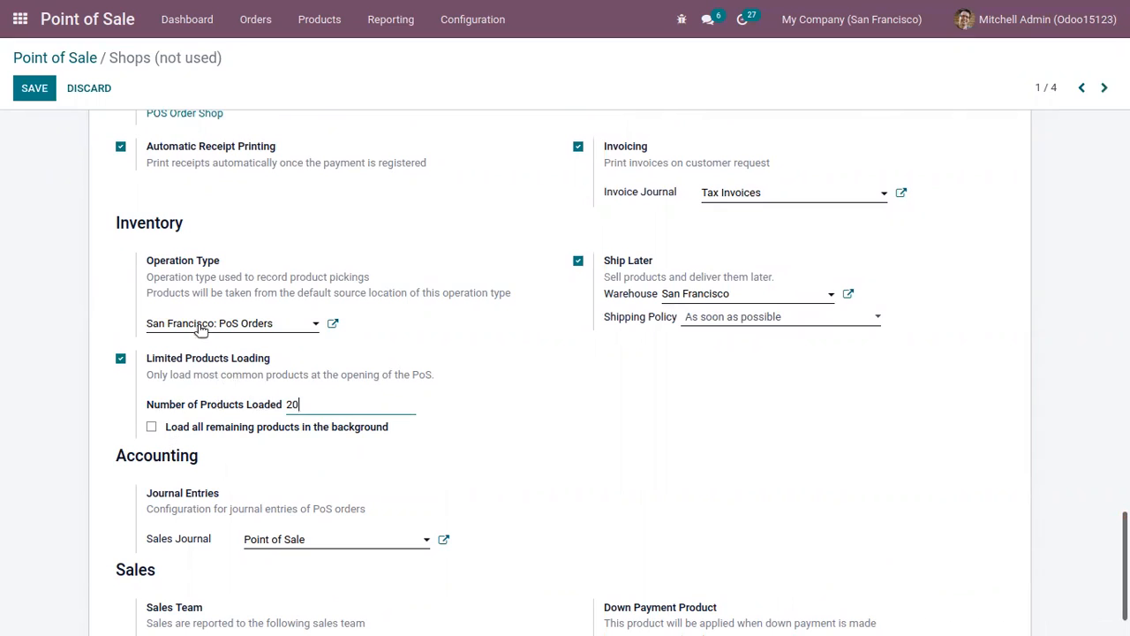
{"action": "mouse_move", "coordinate": [239, 426]}
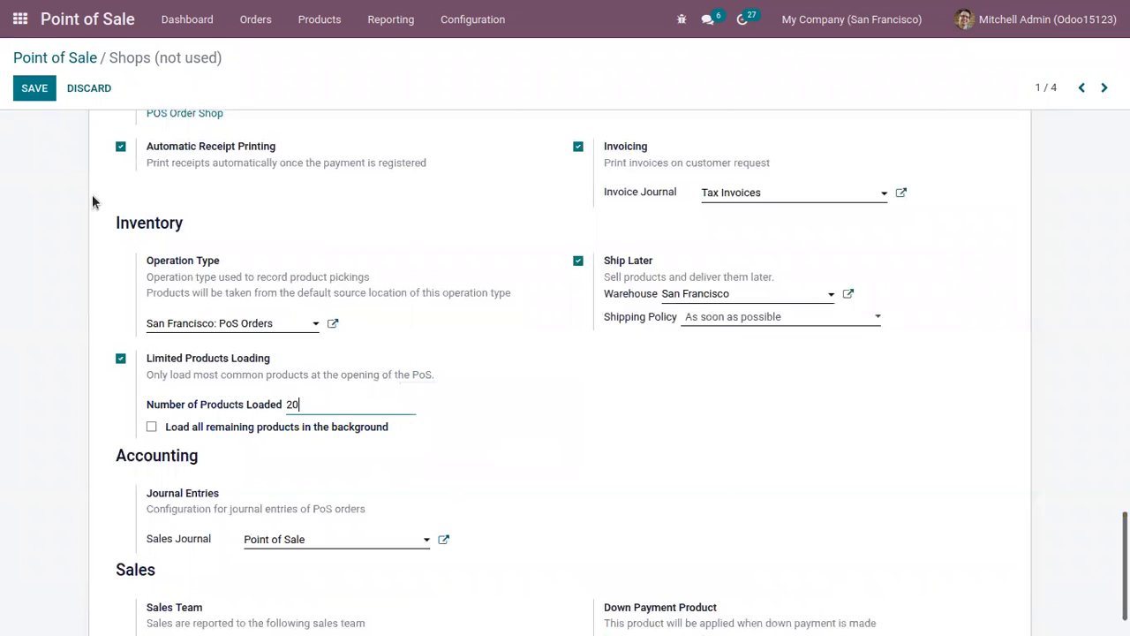
Step: Save, start a new Shops session and log in as cashier with the PIN
{"action": "left_click", "coordinate": [36, 88]}
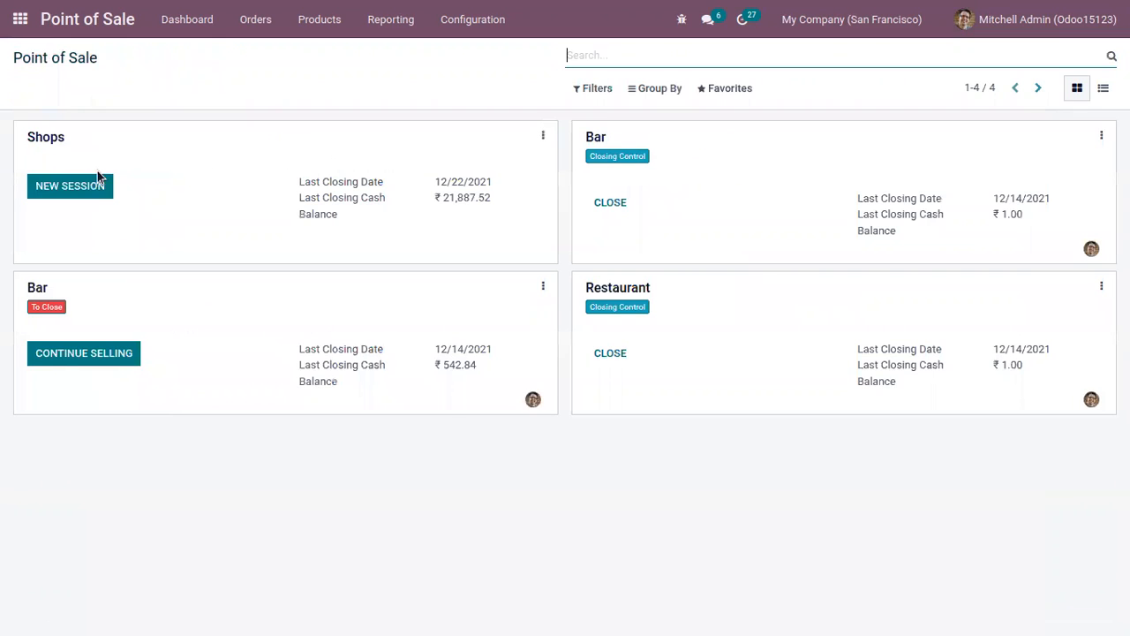
{"action": "left_click", "coordinate": [71, 185]}
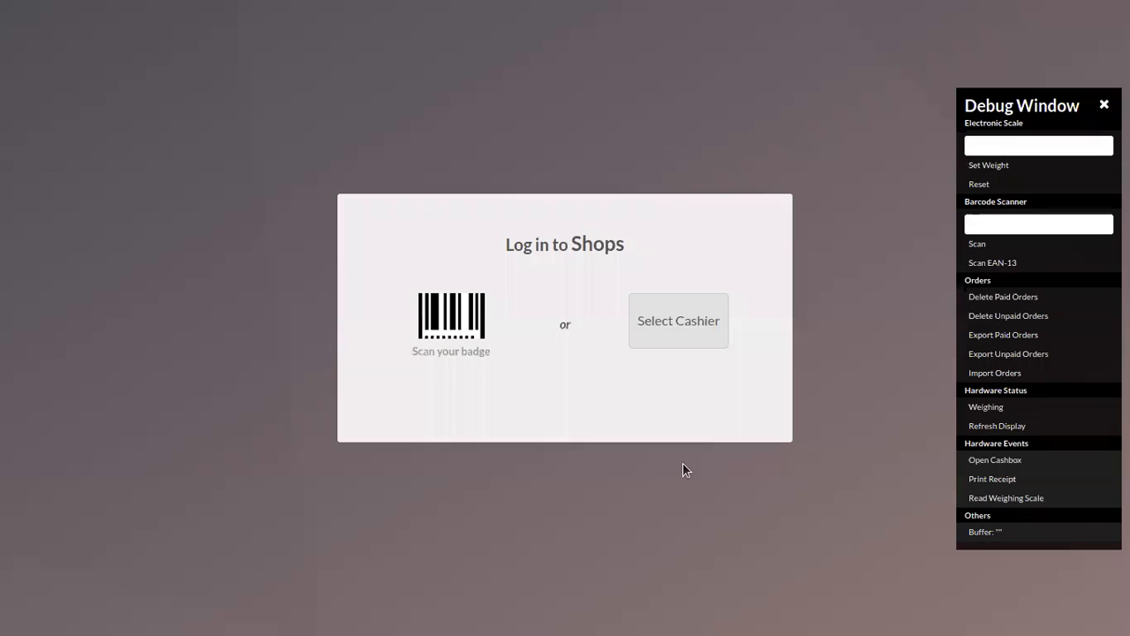
{"action": "left_click", "coordinate": [678, 319]}
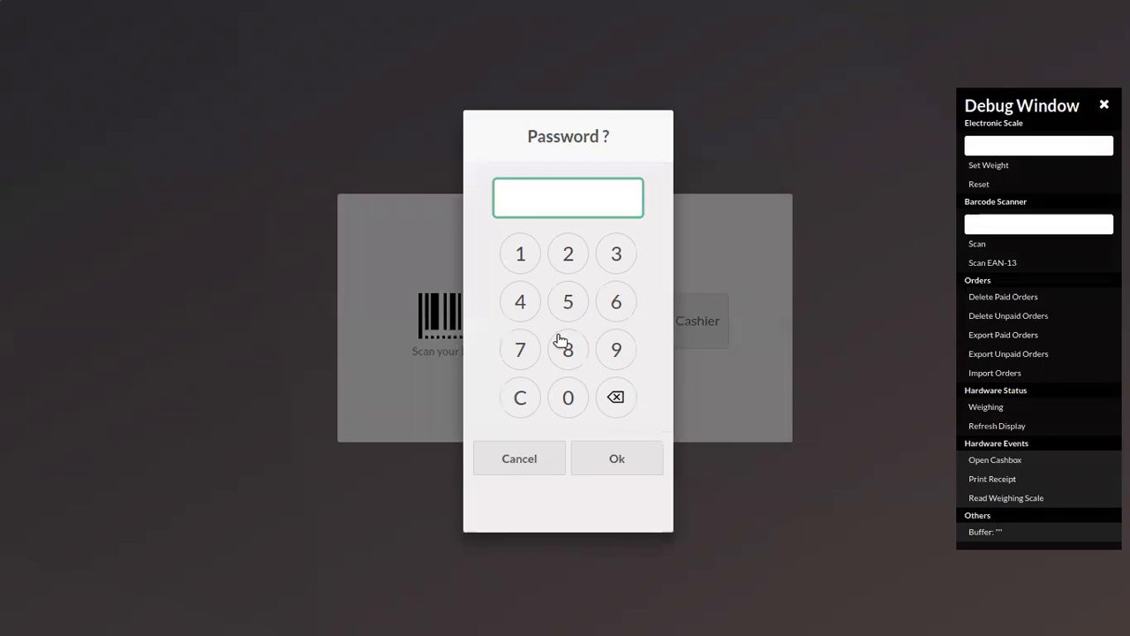
{"action": "left_click", "coordinate": [569, 398]}
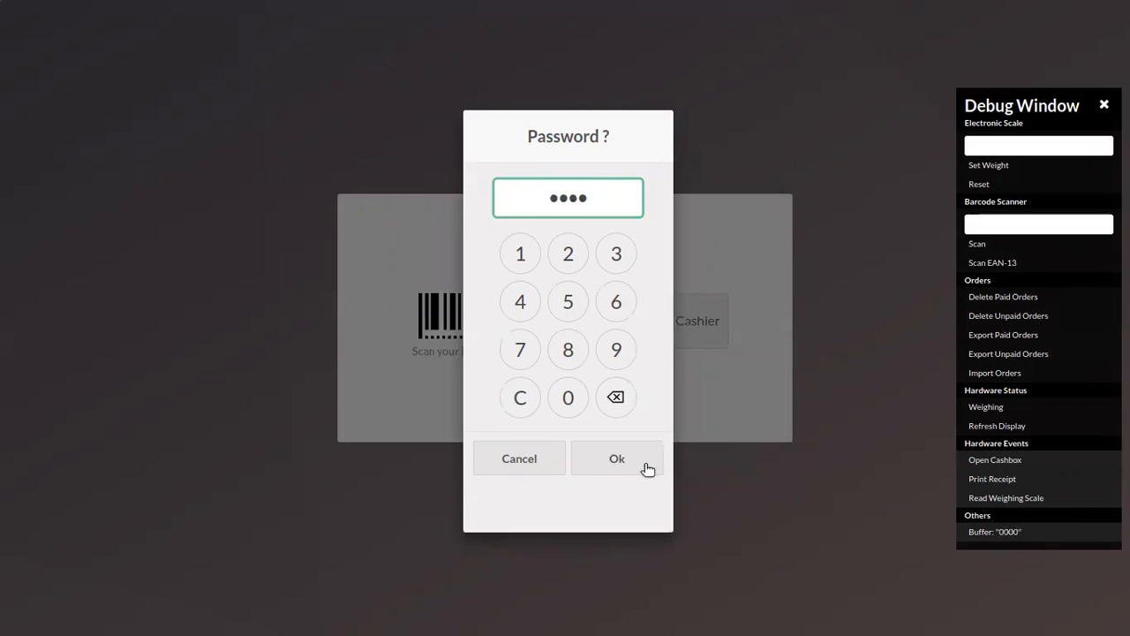
{"action": "left_click", "coordinate": [618, 459]}
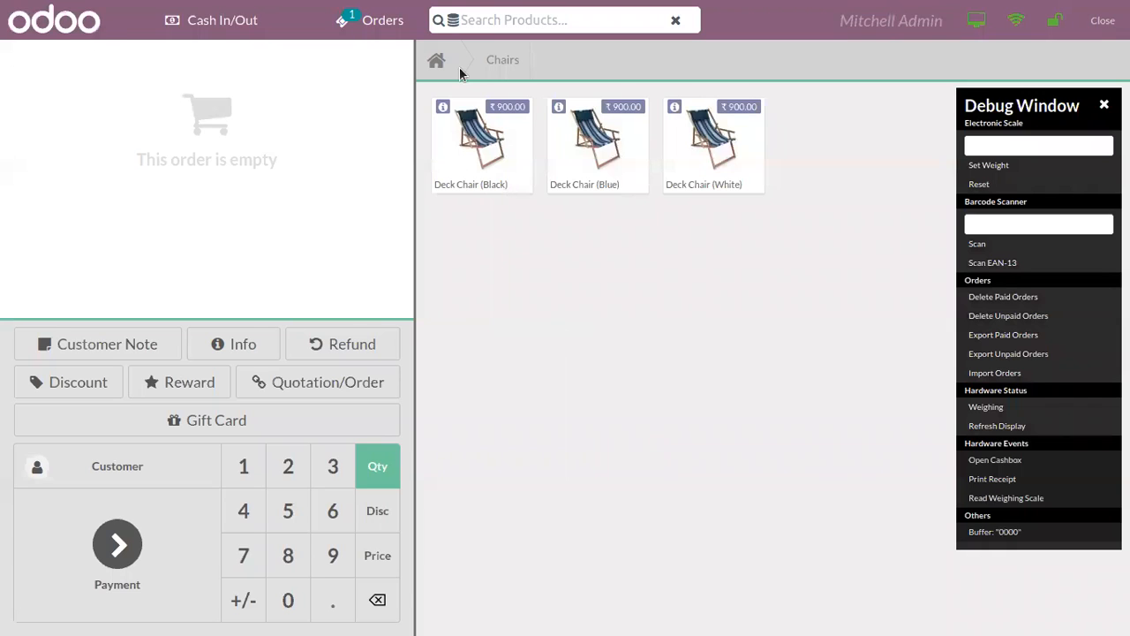
Step: Show all loaded products, then the Chairs category
{"action": "left_click", "coordinate": [436, 60]}
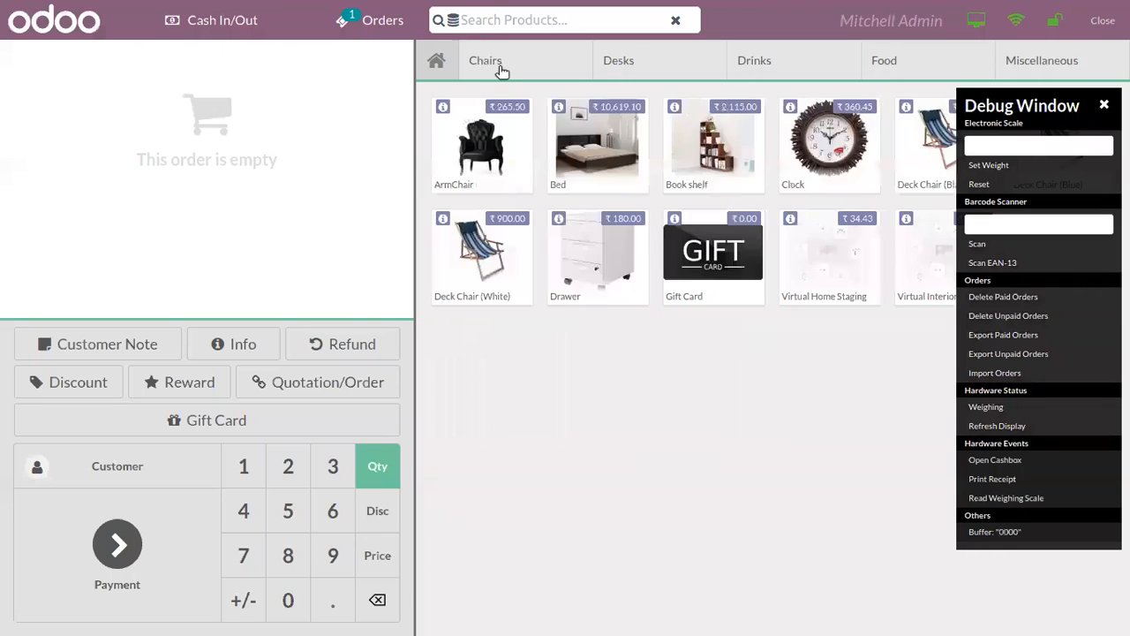
{"action": "left_click", "coordinate": [485, 60]}
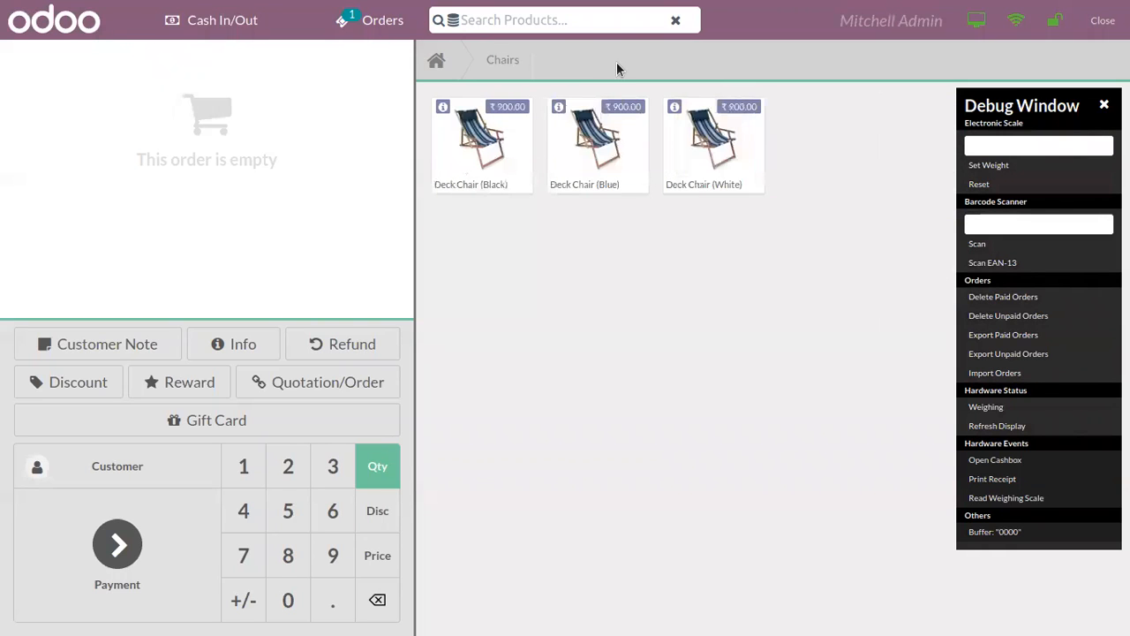
Step: Check the Desks and Drinks categories, add a Drawer, and bring up Closing Control showing 21,887.52
{"action": "left_click", "coordinate": [436, 67]}
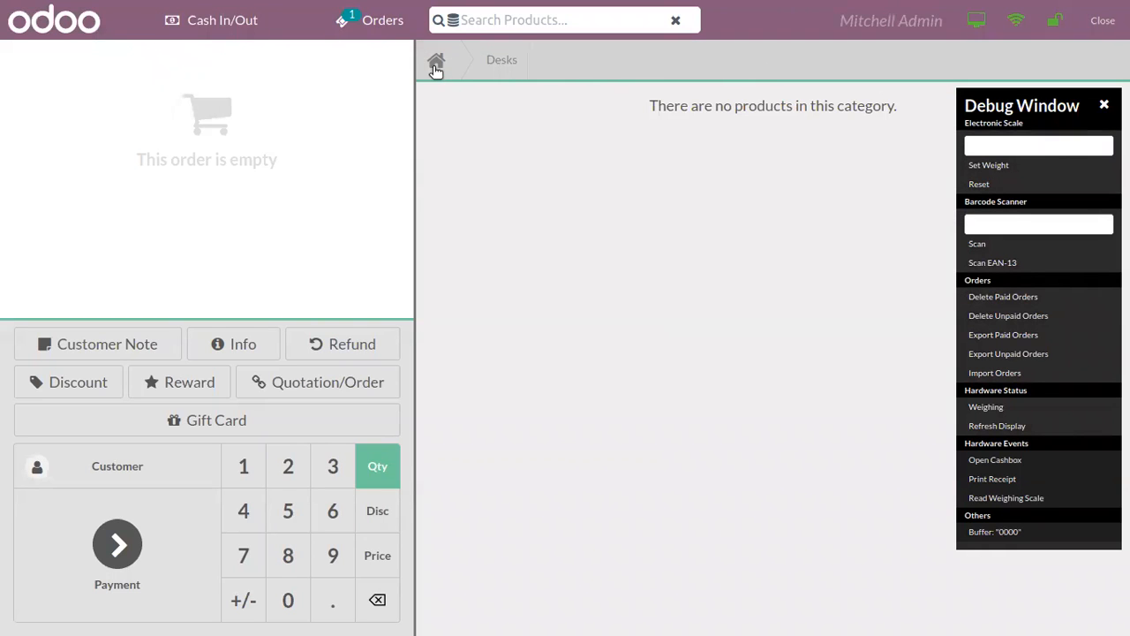
{"action": "left_click", "coordinate": [435, 65]}
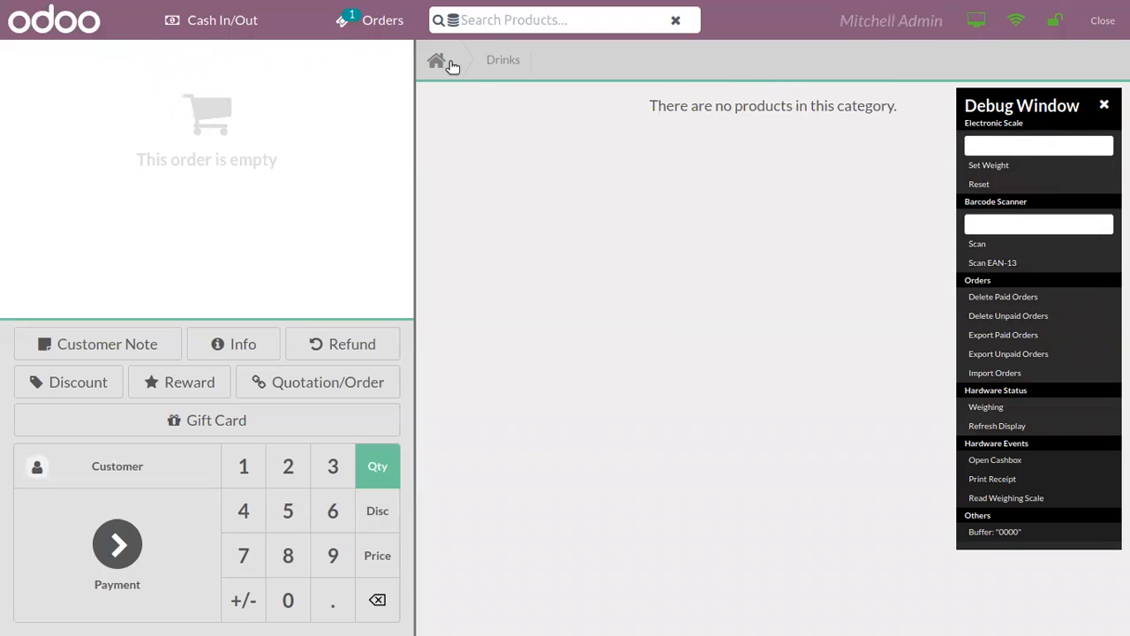
{"action": "left_click", "coordinate": [435, 60]}
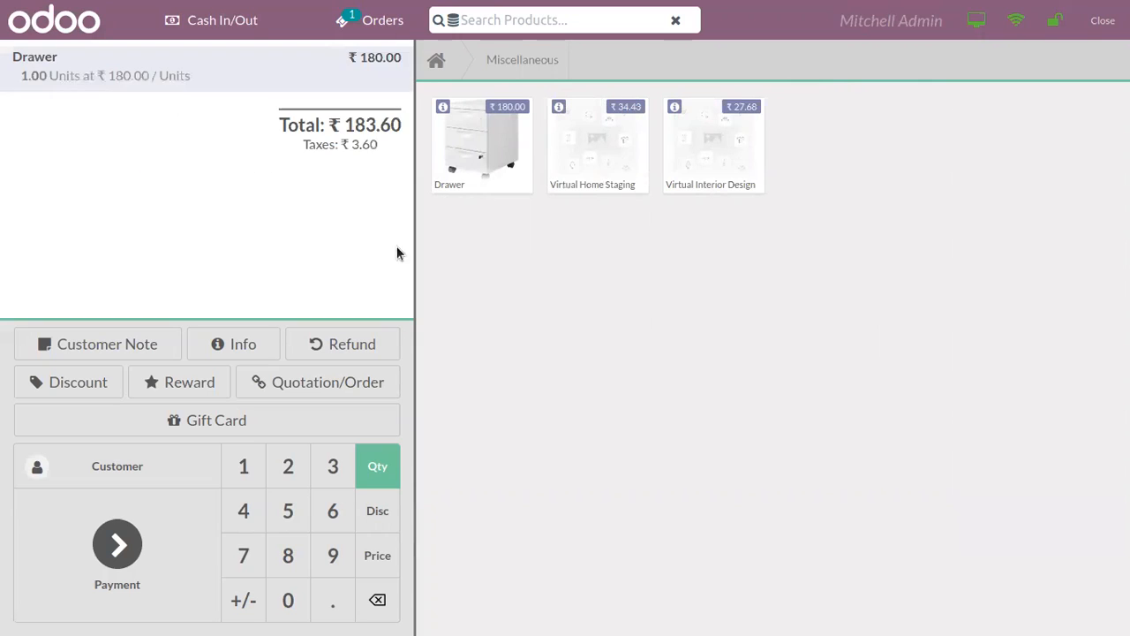
{"action": "mouse_move", "coordinate": [593, 343]}
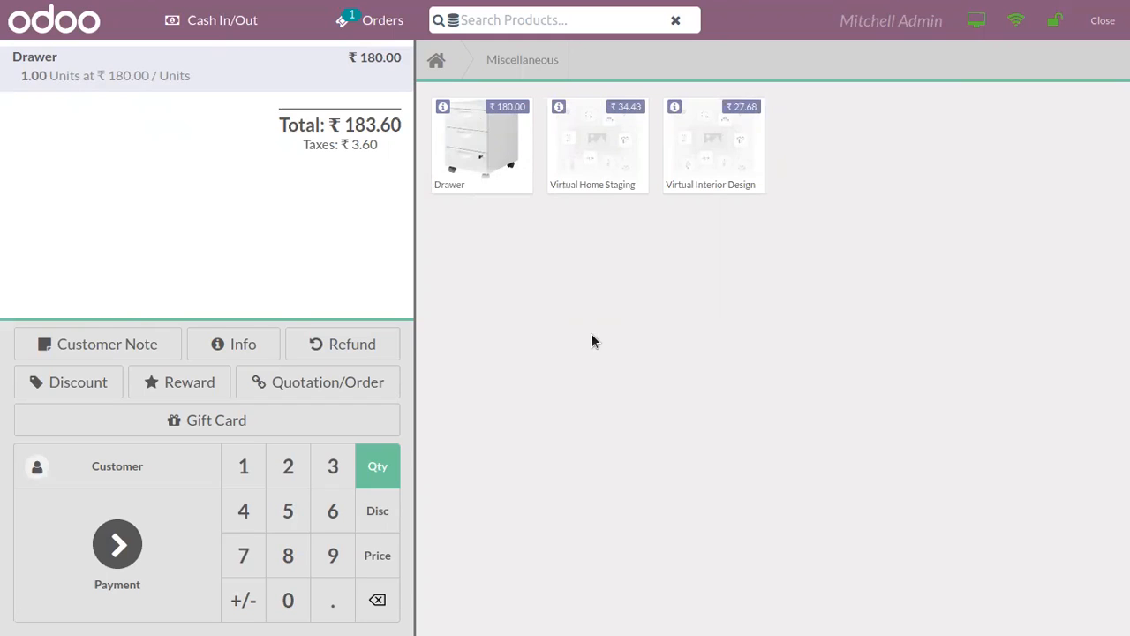
{"action": "mouse_move", "coordinate": [1099, 16]}
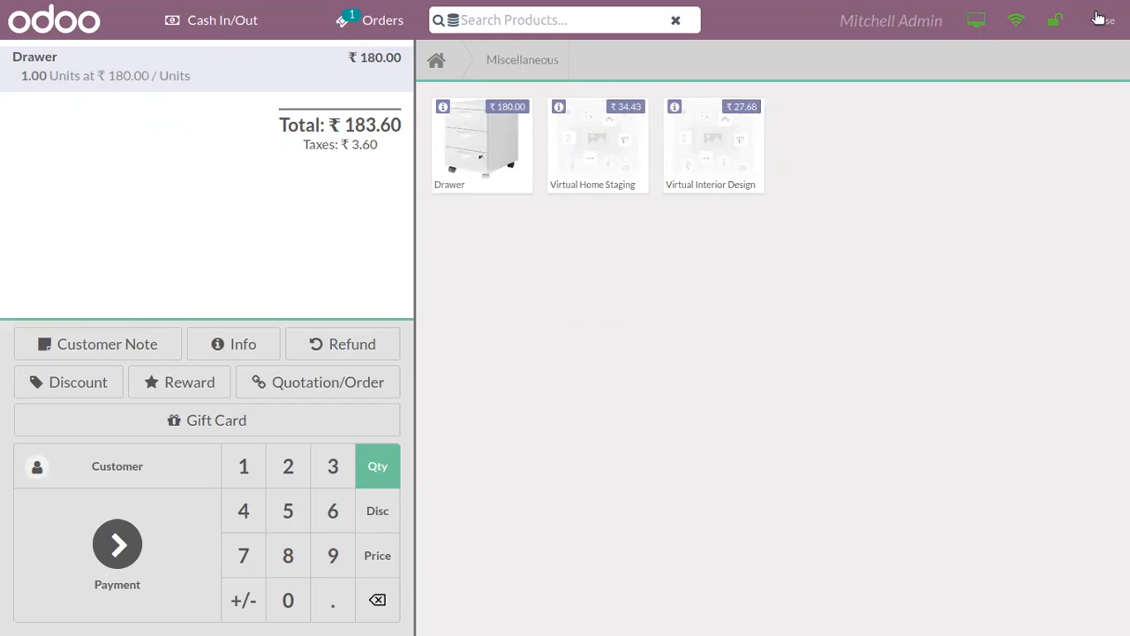
{"action": "left_click", "coordinate": [1103, 20]}
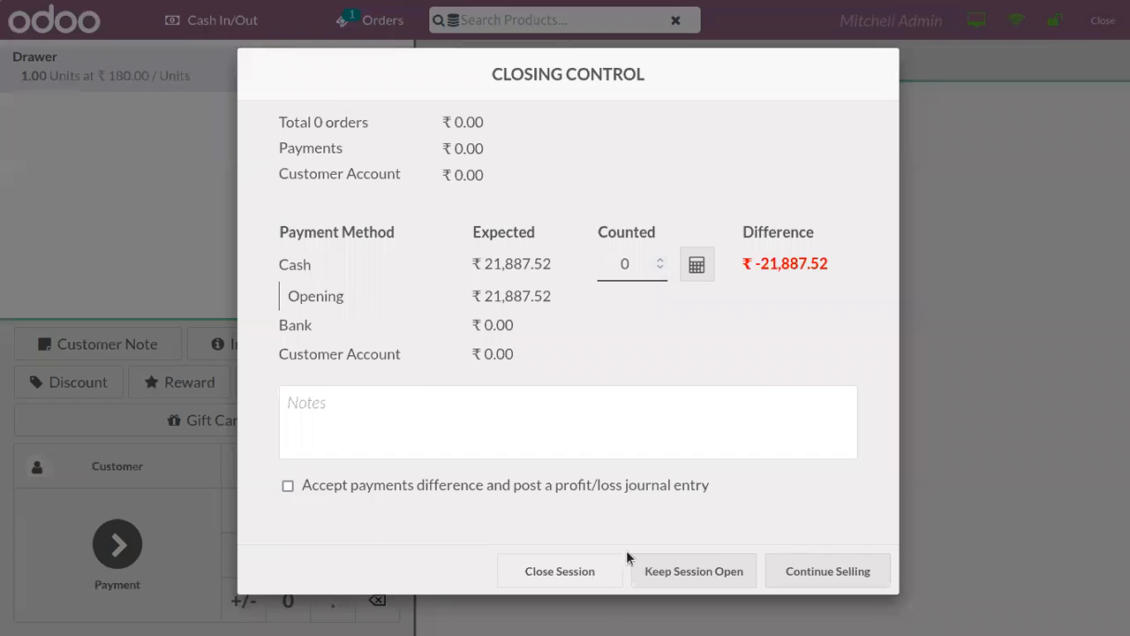